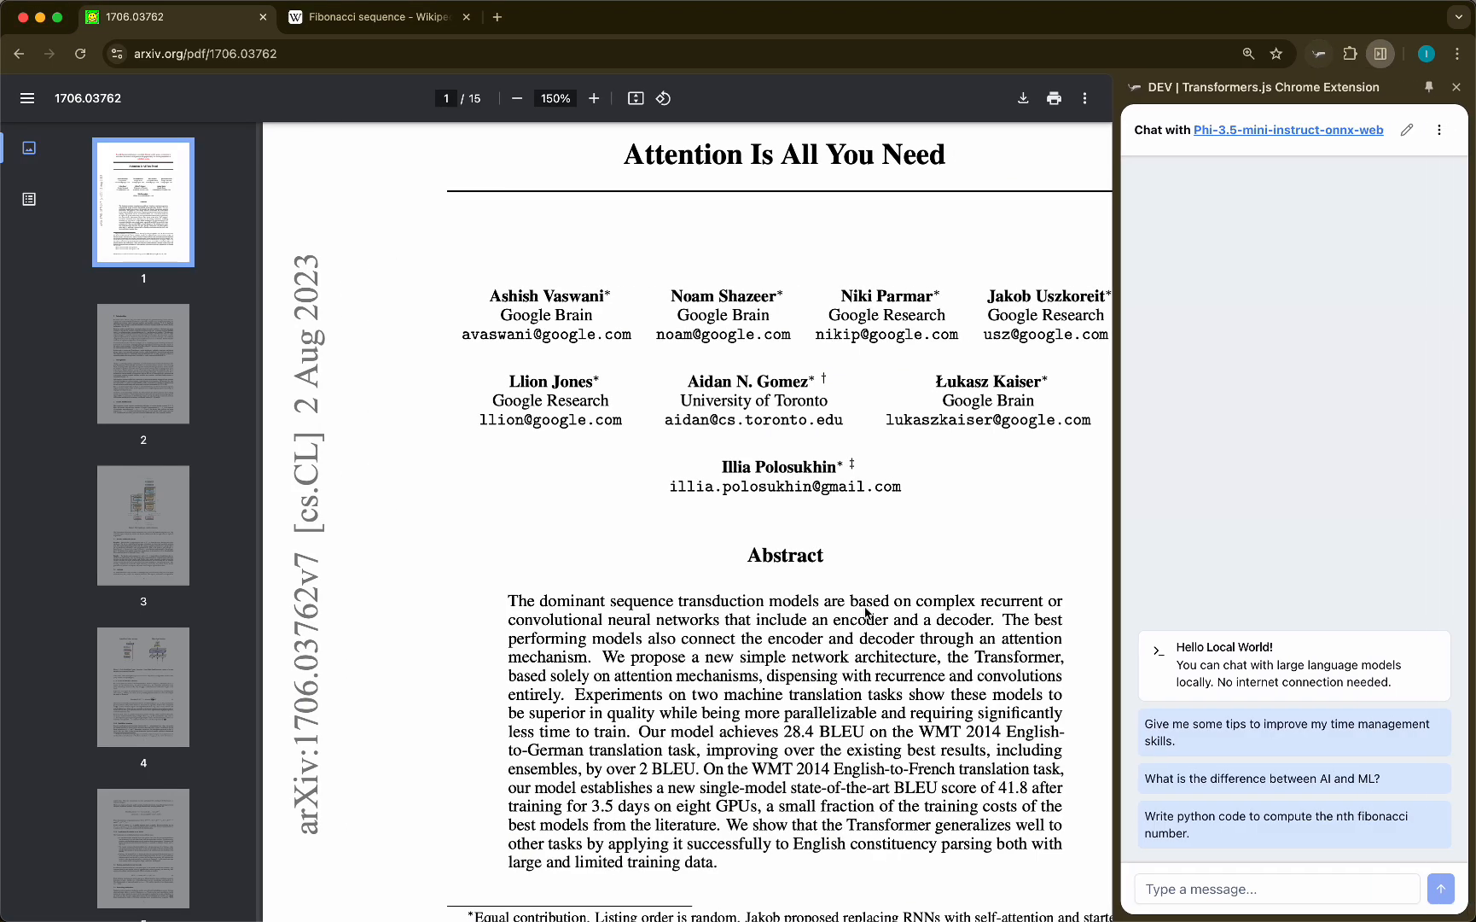
Step: Select the paper's abstract and send a 'Summa' summary request in the side panel
{"action": "left_click_drag", "start_coordinate": [509, 601], "coordinate": [715, 862]}
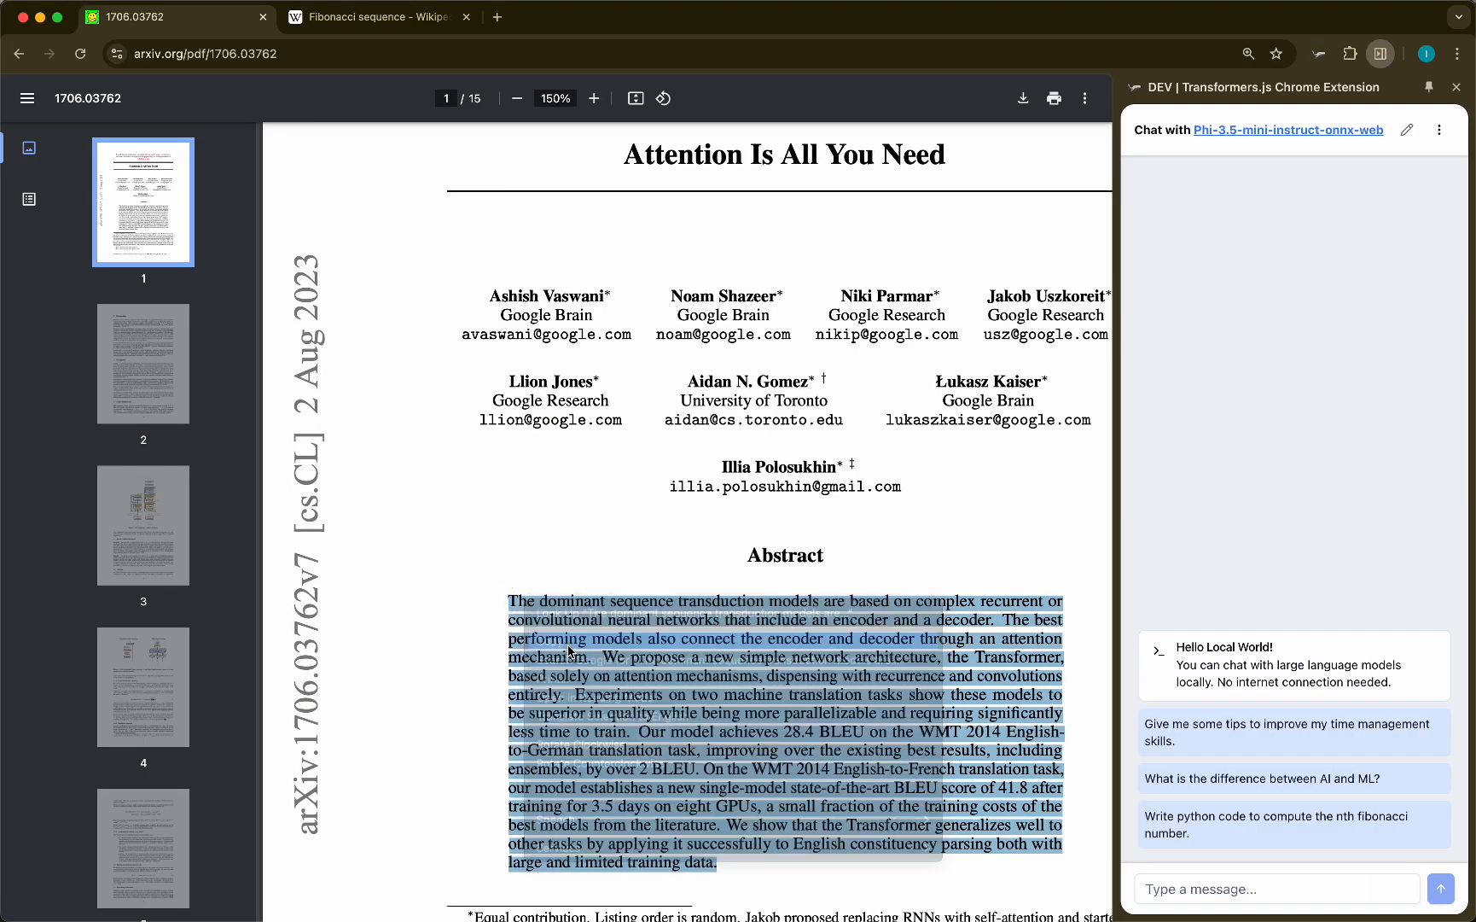
{"action": "type", "text": "Summa"}
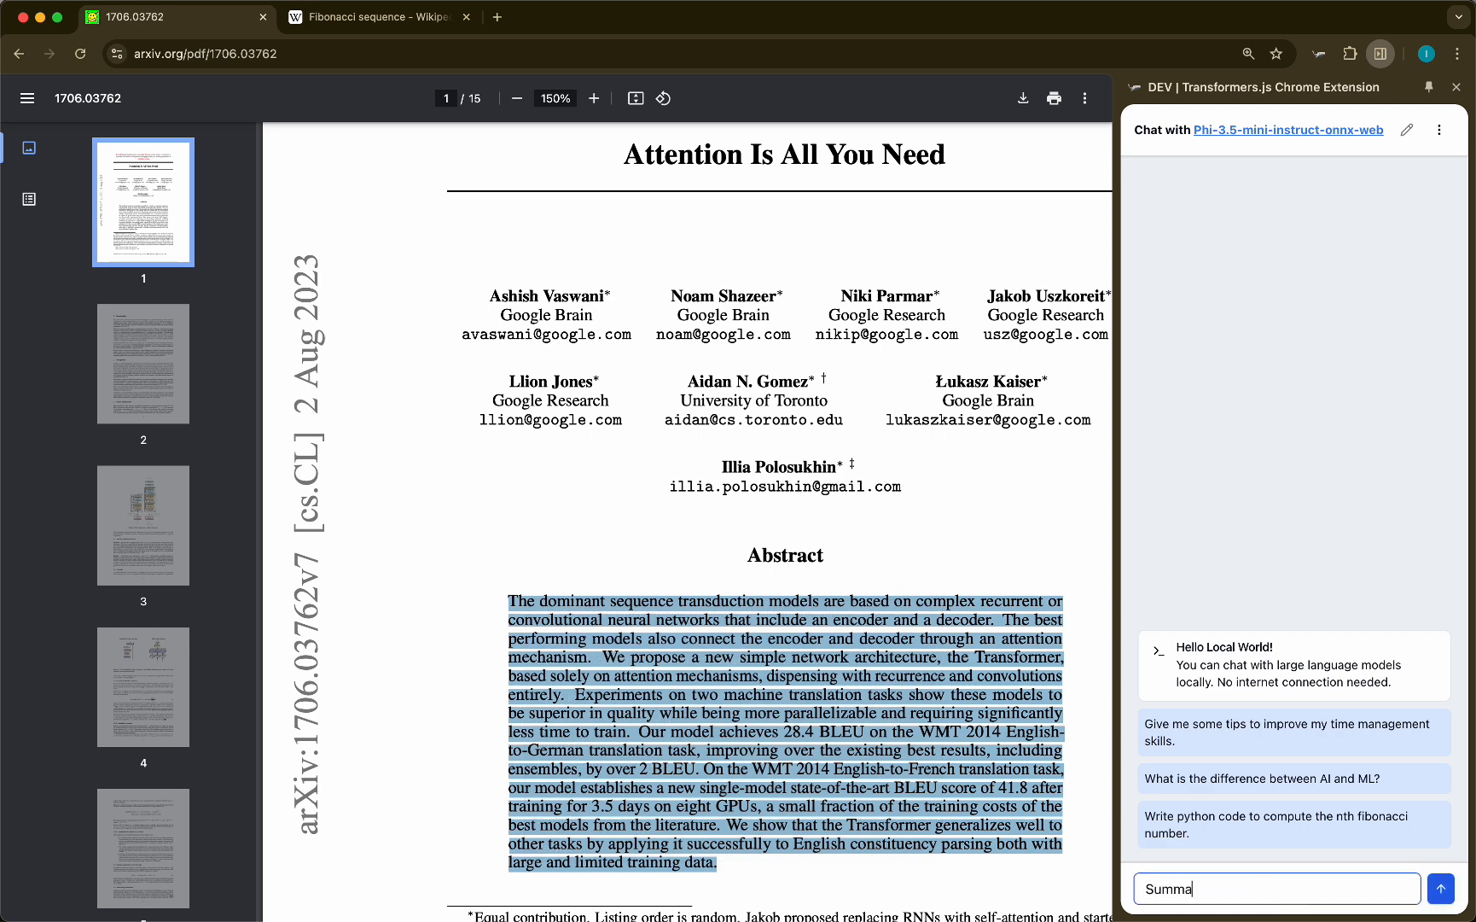
{"action": "left_click", "coordinate": [1441, 888]}
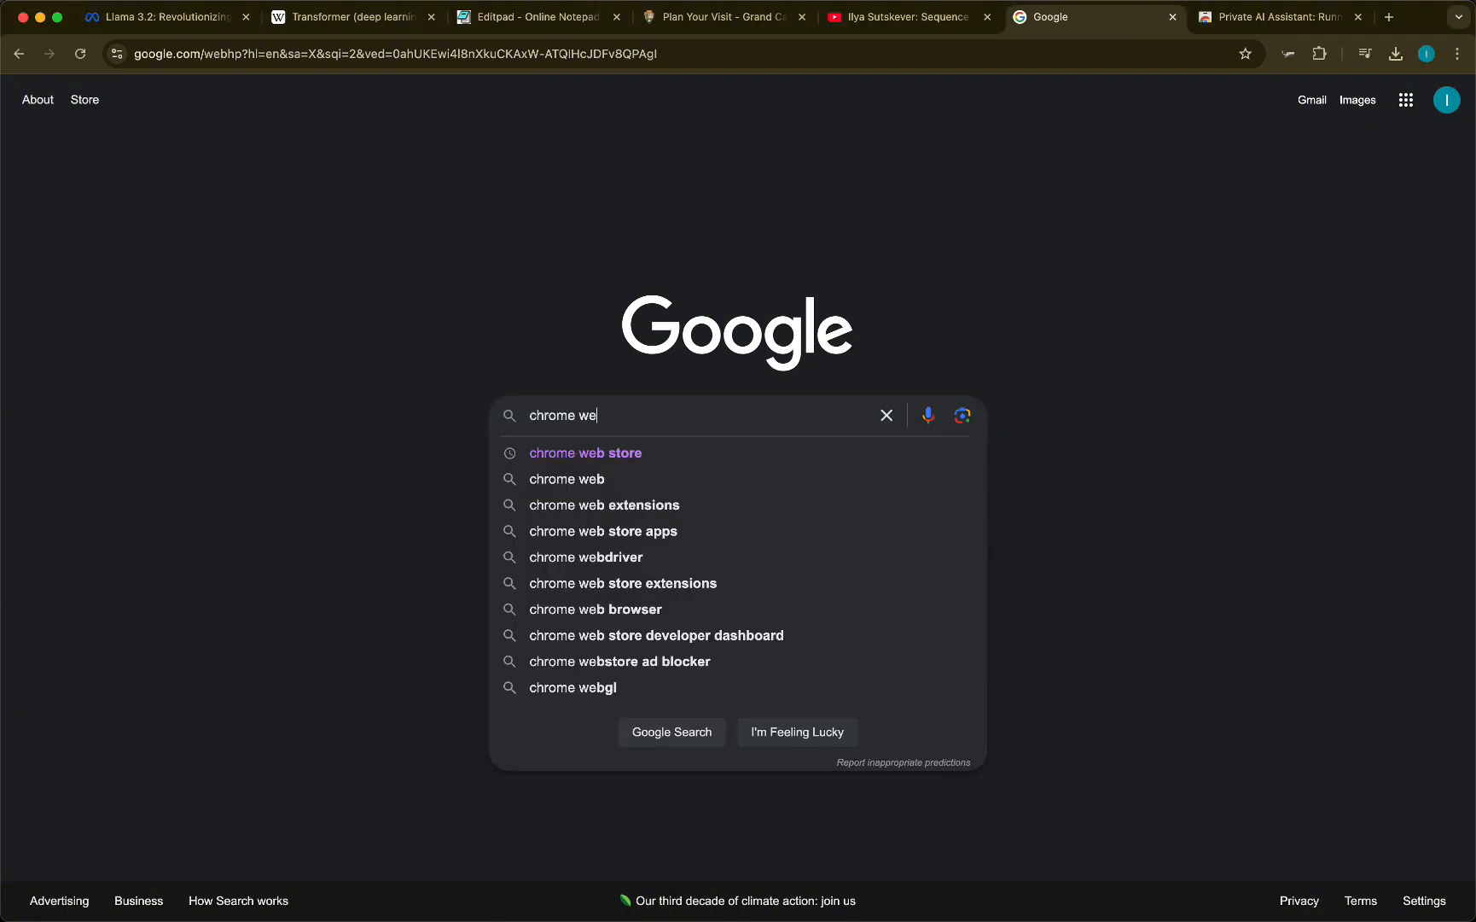
Step: Search the Chrome Web Store for 'private llm' and bring up the Private AI Assistant panel on its listing
{"action": "left_click", "coordinate": [584, 453]}
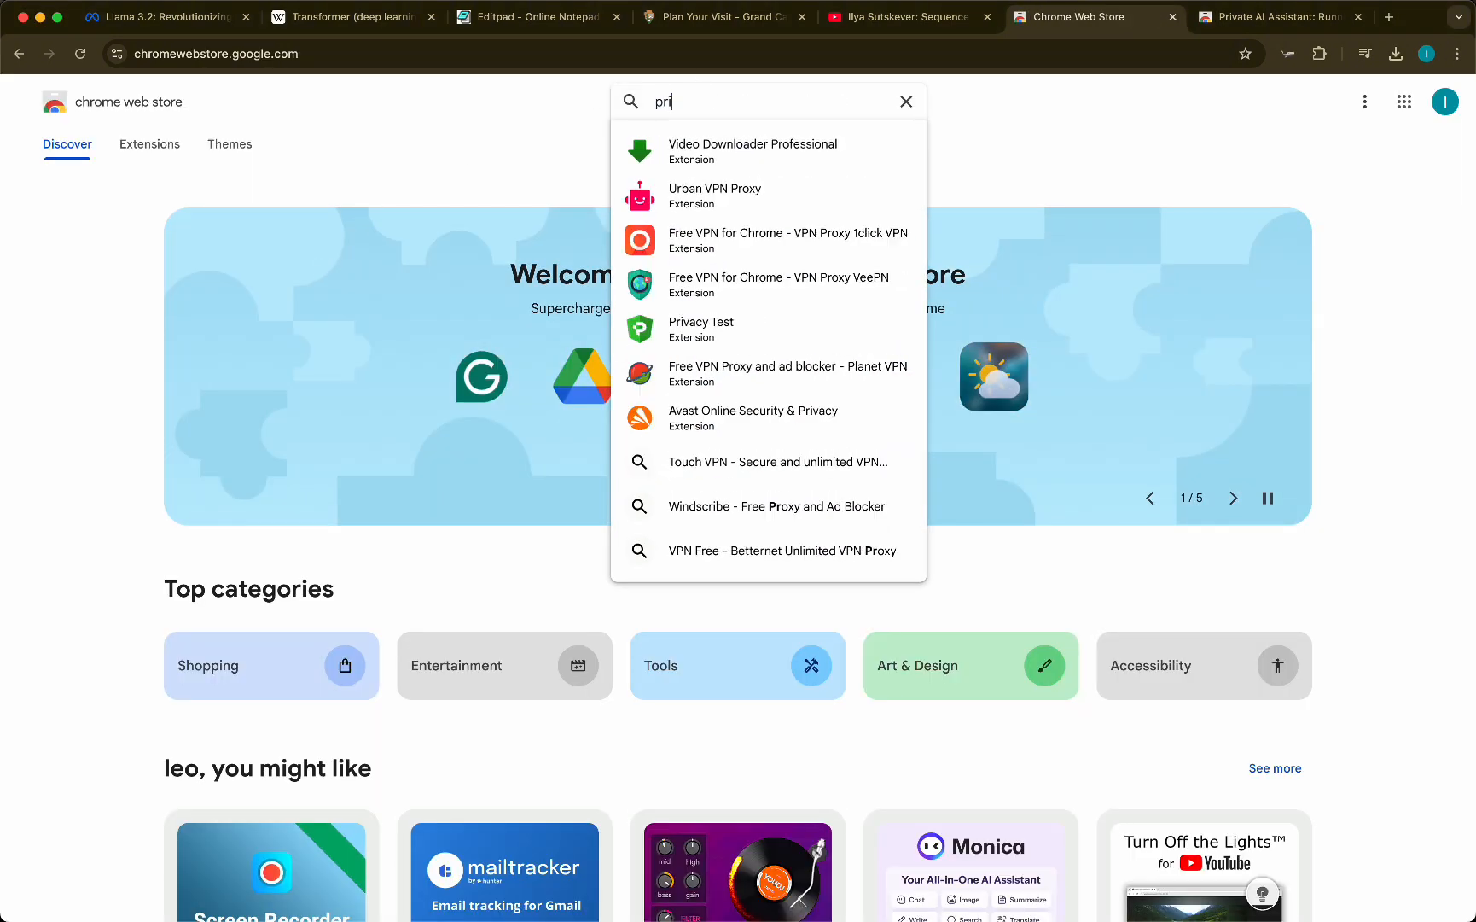
{"action": "type", "text": "private llm"}
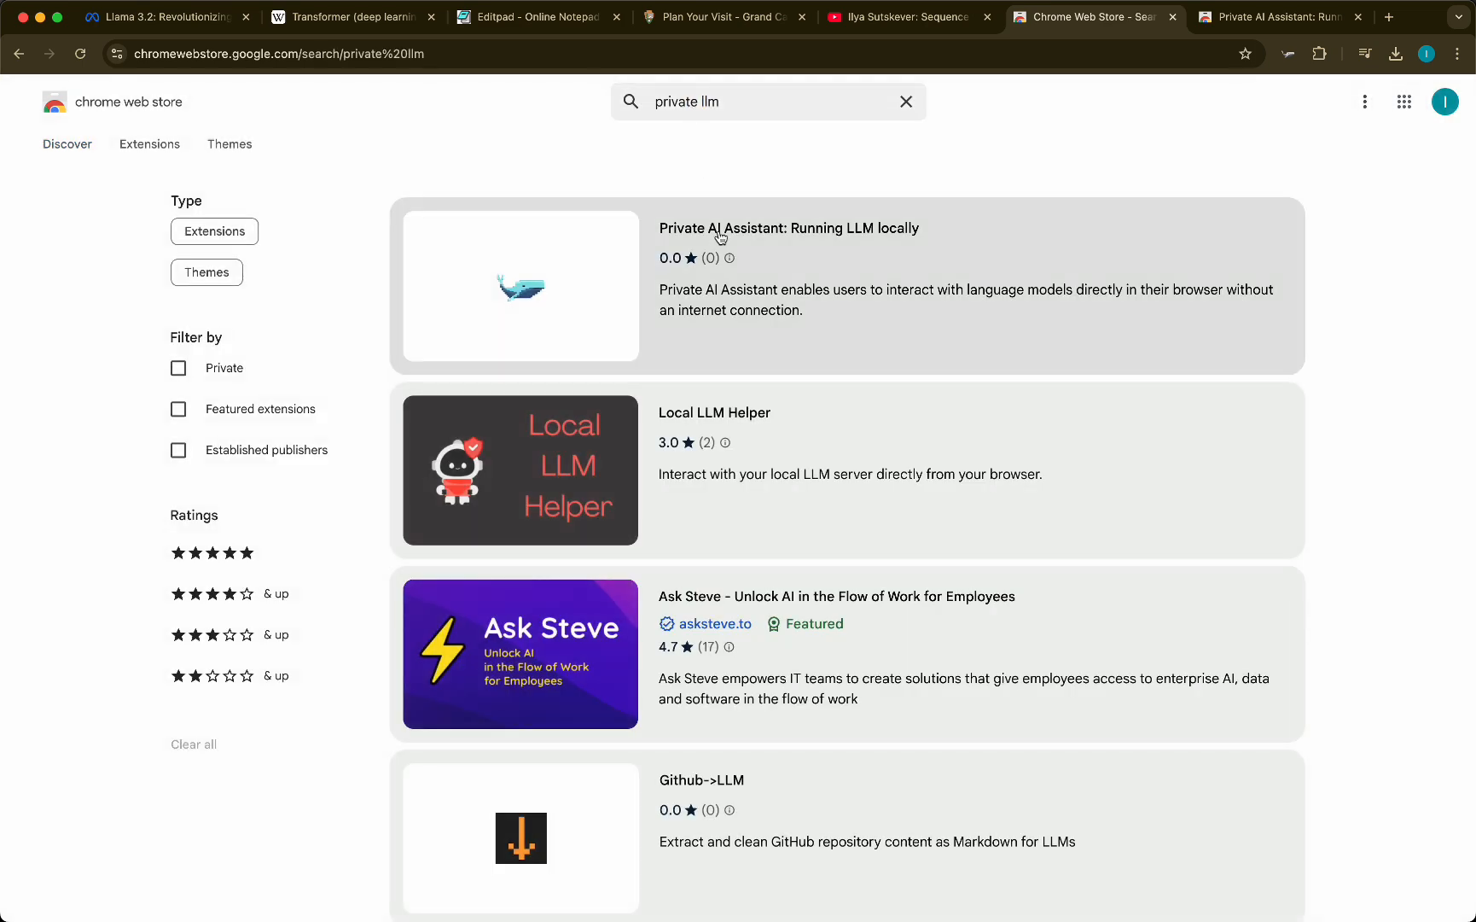
{"action": "left_click", "coordinate": [789, 227]}
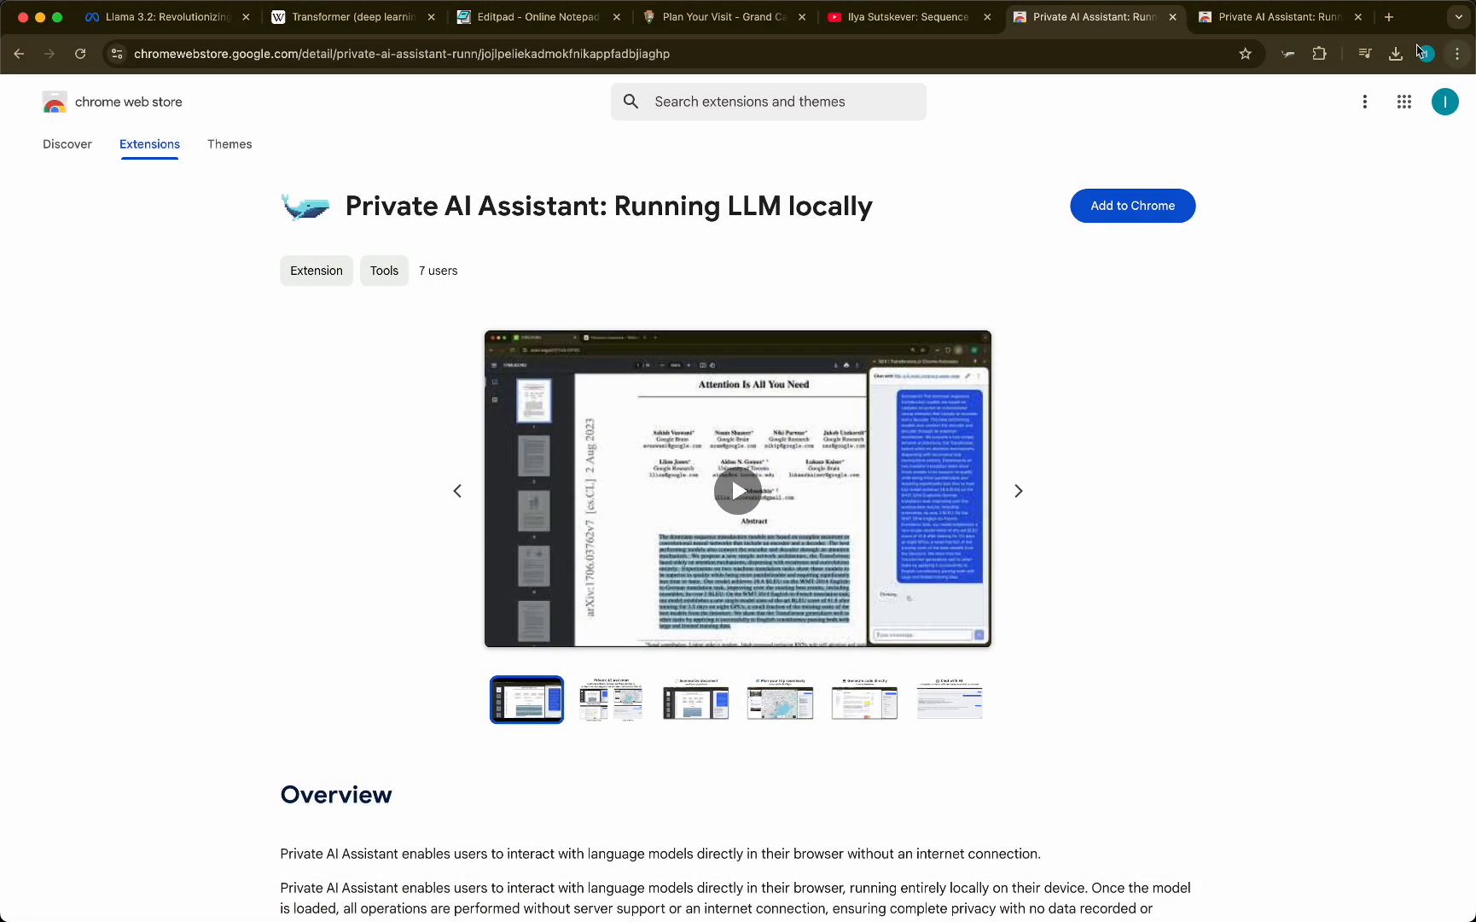
{"action": "left_click", "coordinate": [1321, 52]}
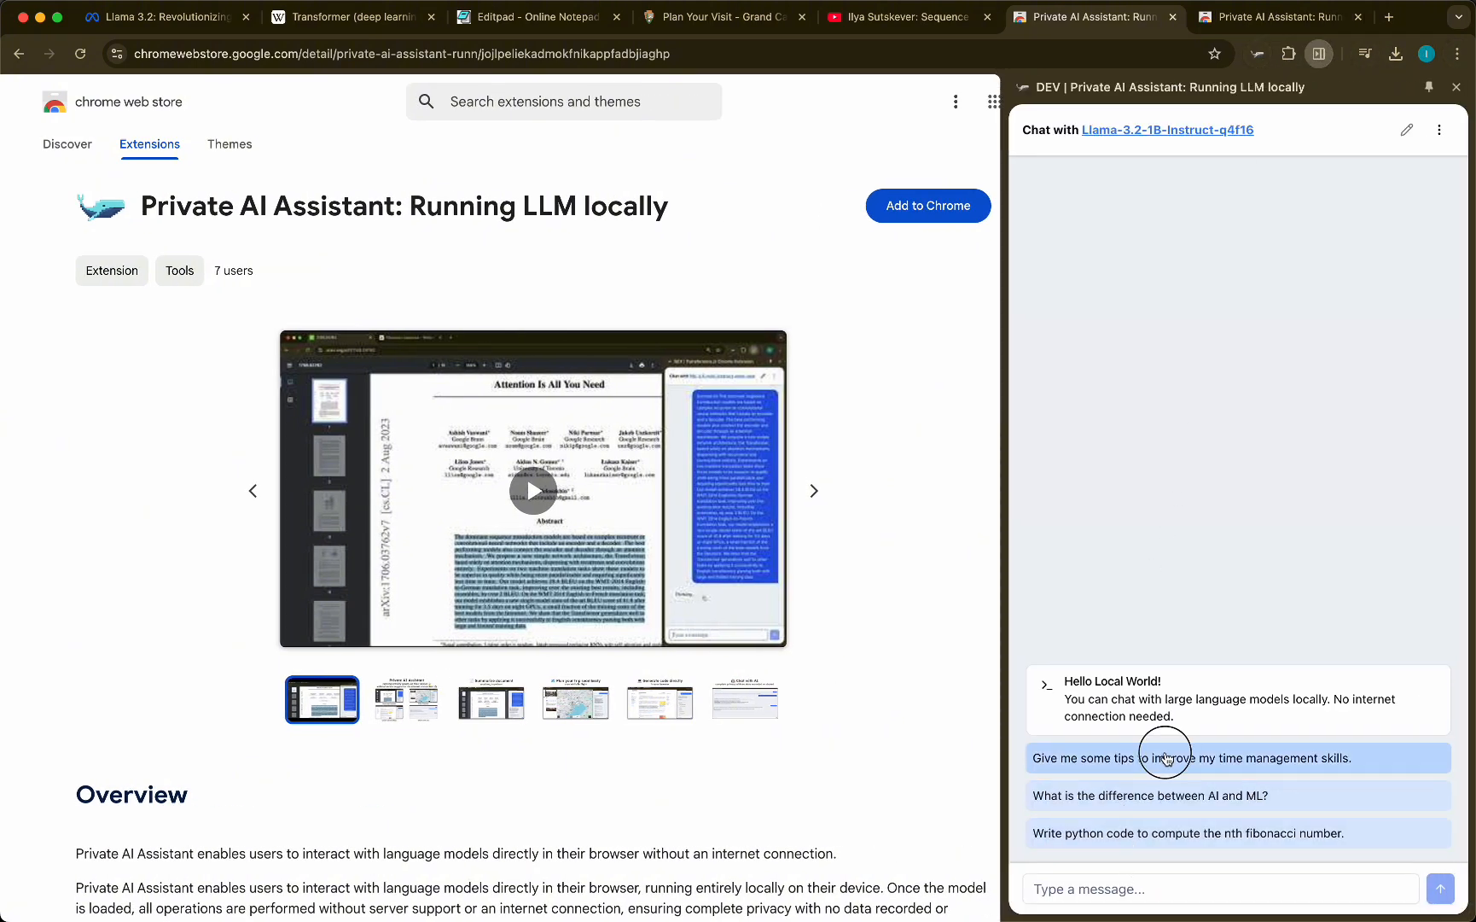
Step: Send the suggested time-management tips prompt and read through the Llama model's reply
{"action": "left_click", "coordinate": [1166, 758]}
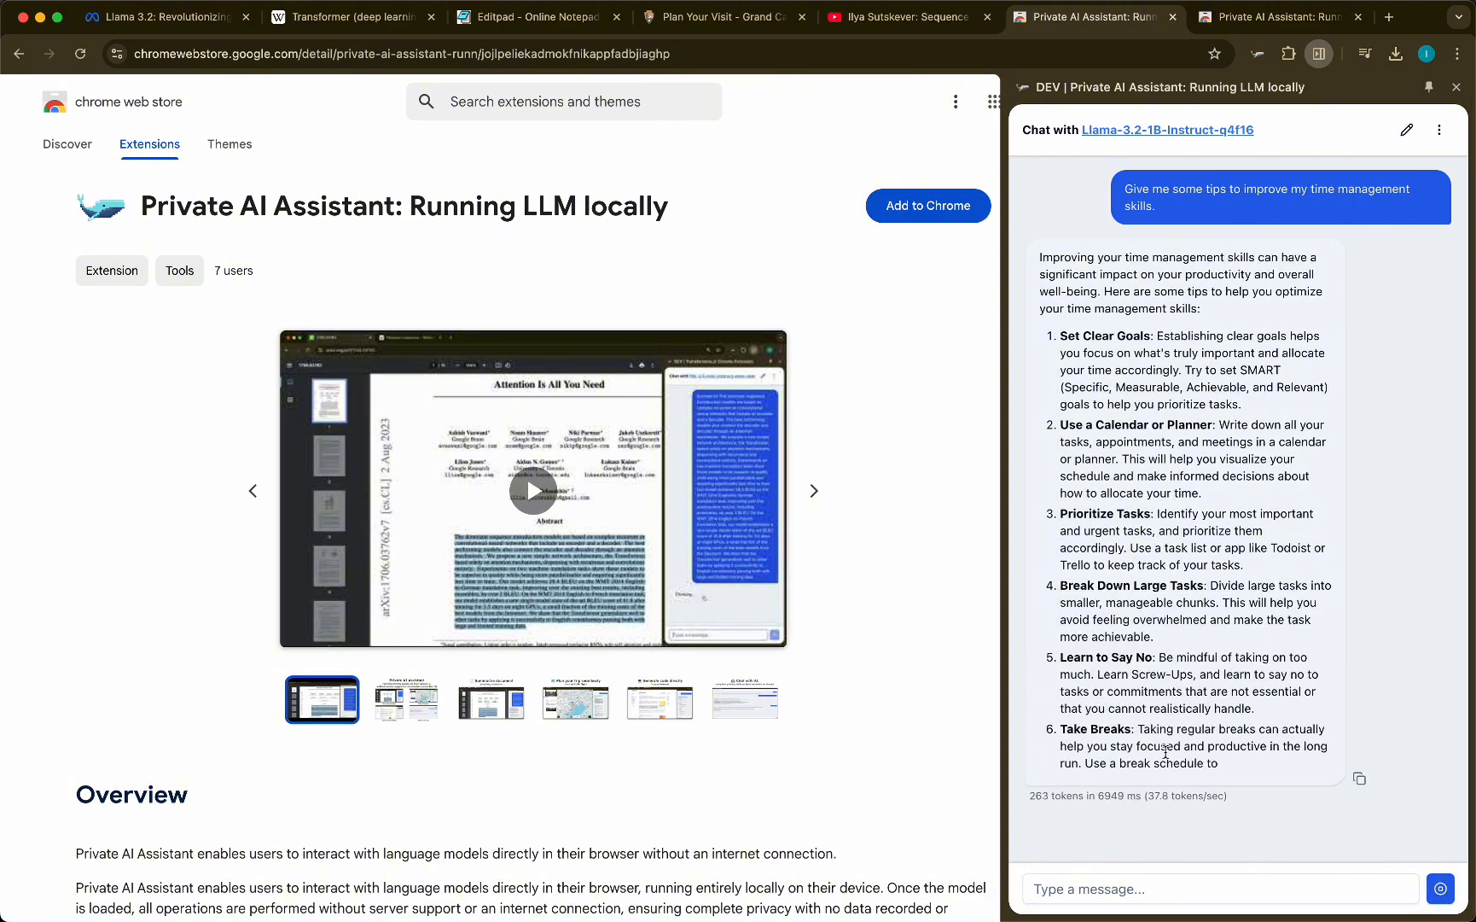
{"action": "scroll", "scroll_direction": "down", "scroll_amount": 3}
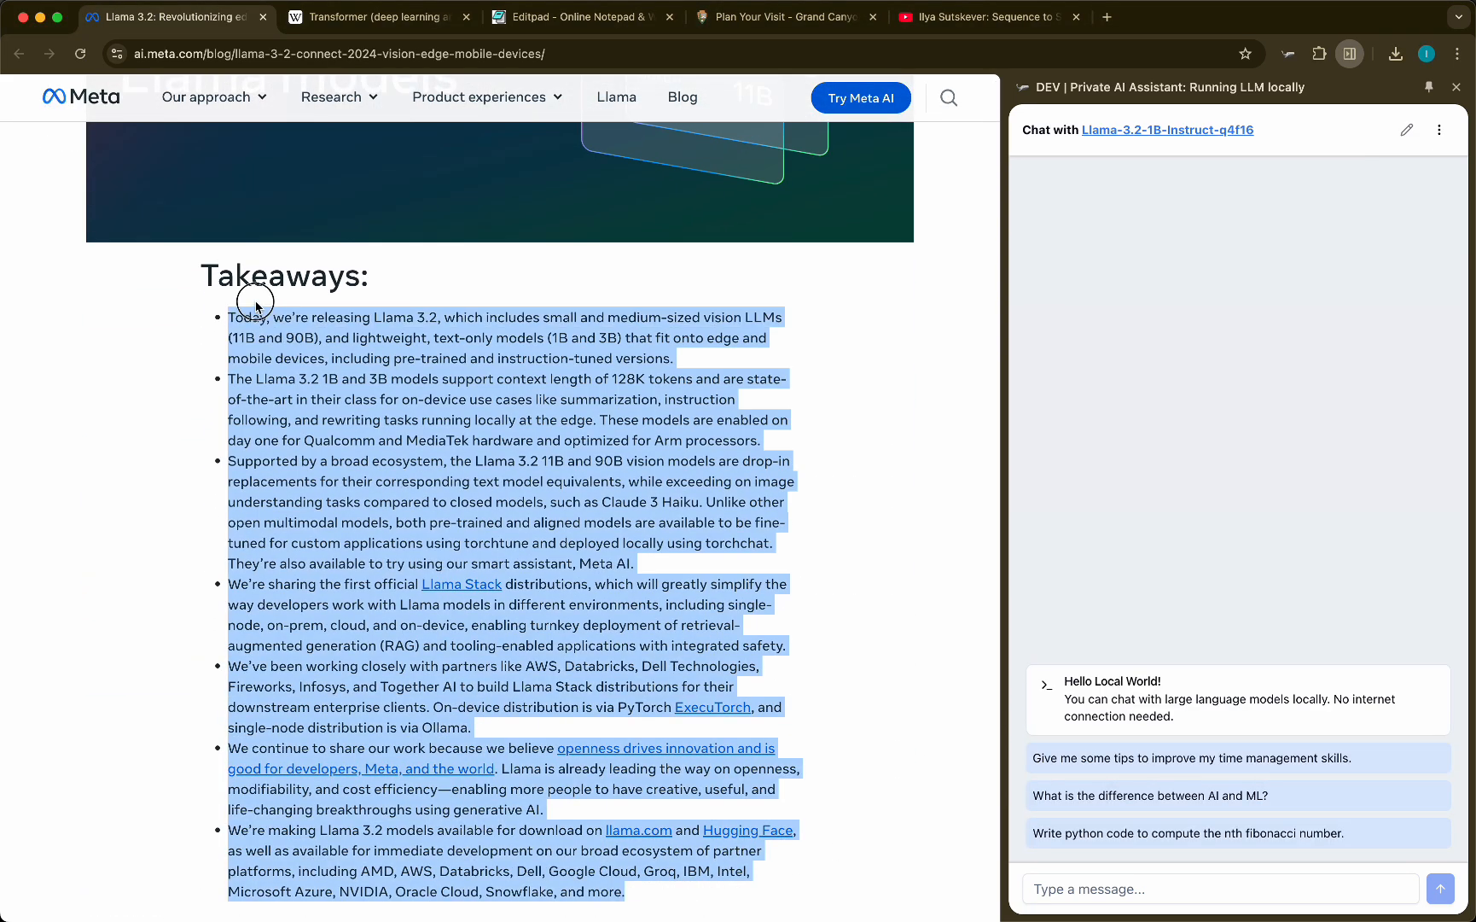
Step: Summarize the selected Llama 3.2 Takeaways list via the context menu and copy the reply
{"action": "right_click", "coordinate": [256, 302]}
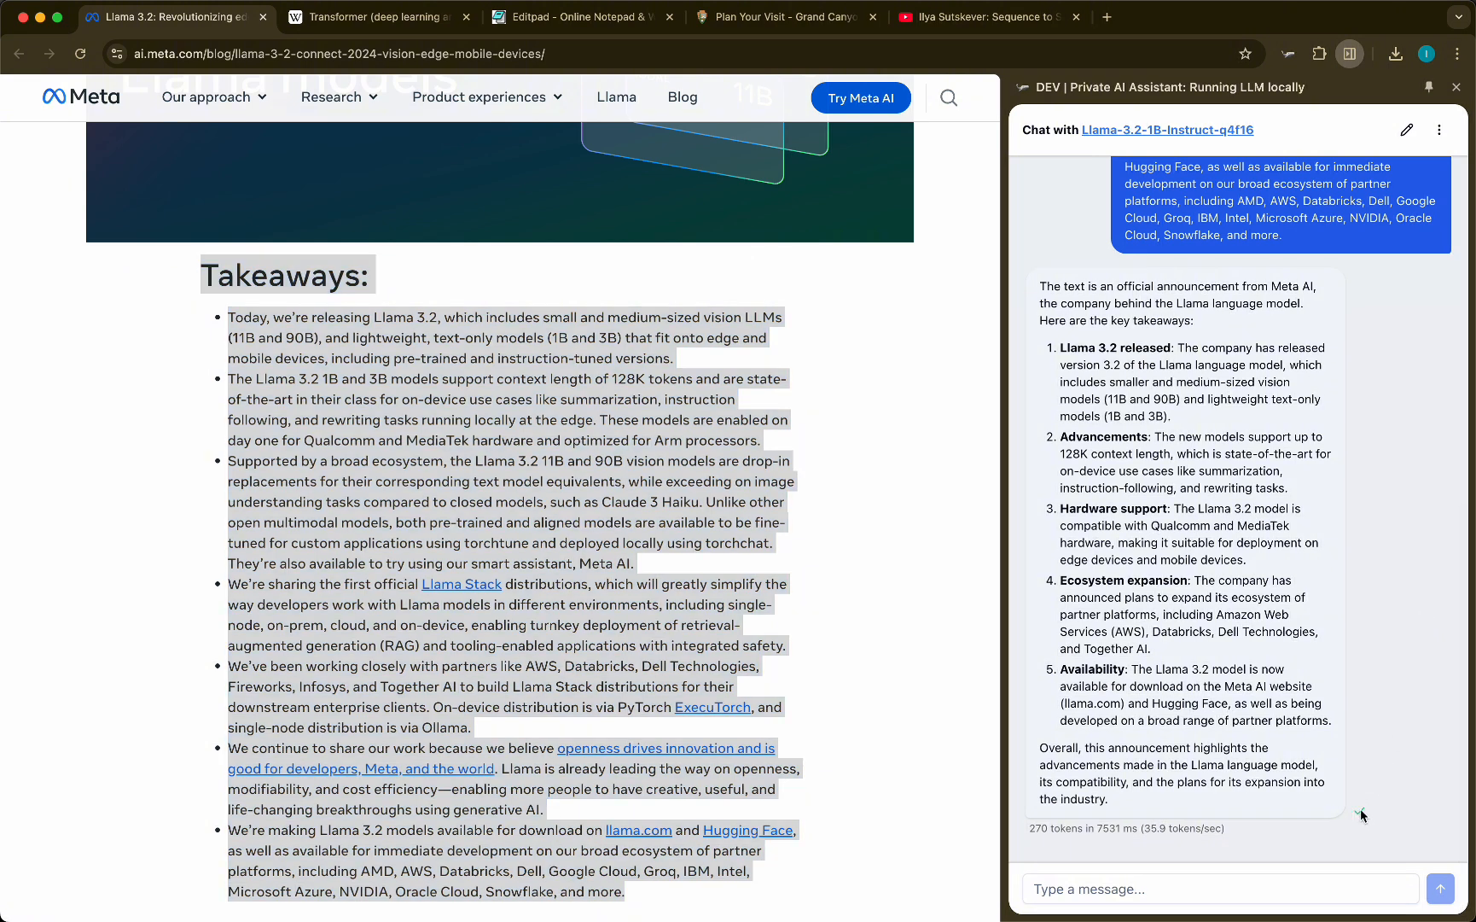
{"action": "left_click", "coordinate": [384, 17]}
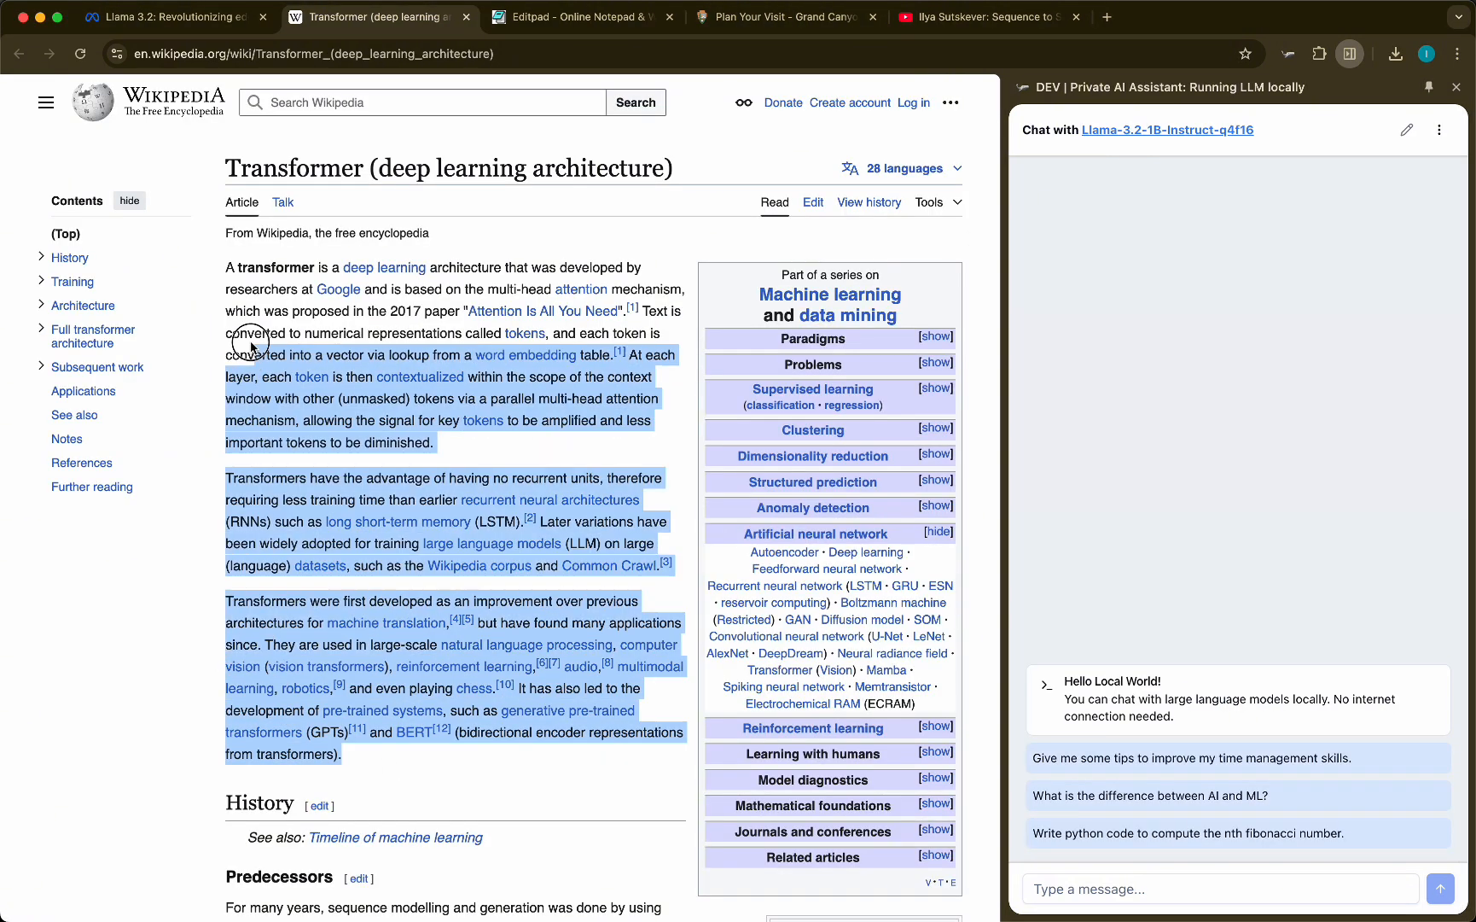
Step: Copy the Wikipedia Transformer intro, paste it into Editpad and summarize it with the assistant
{"action": "right_click", "coordinate": [249, 345]}
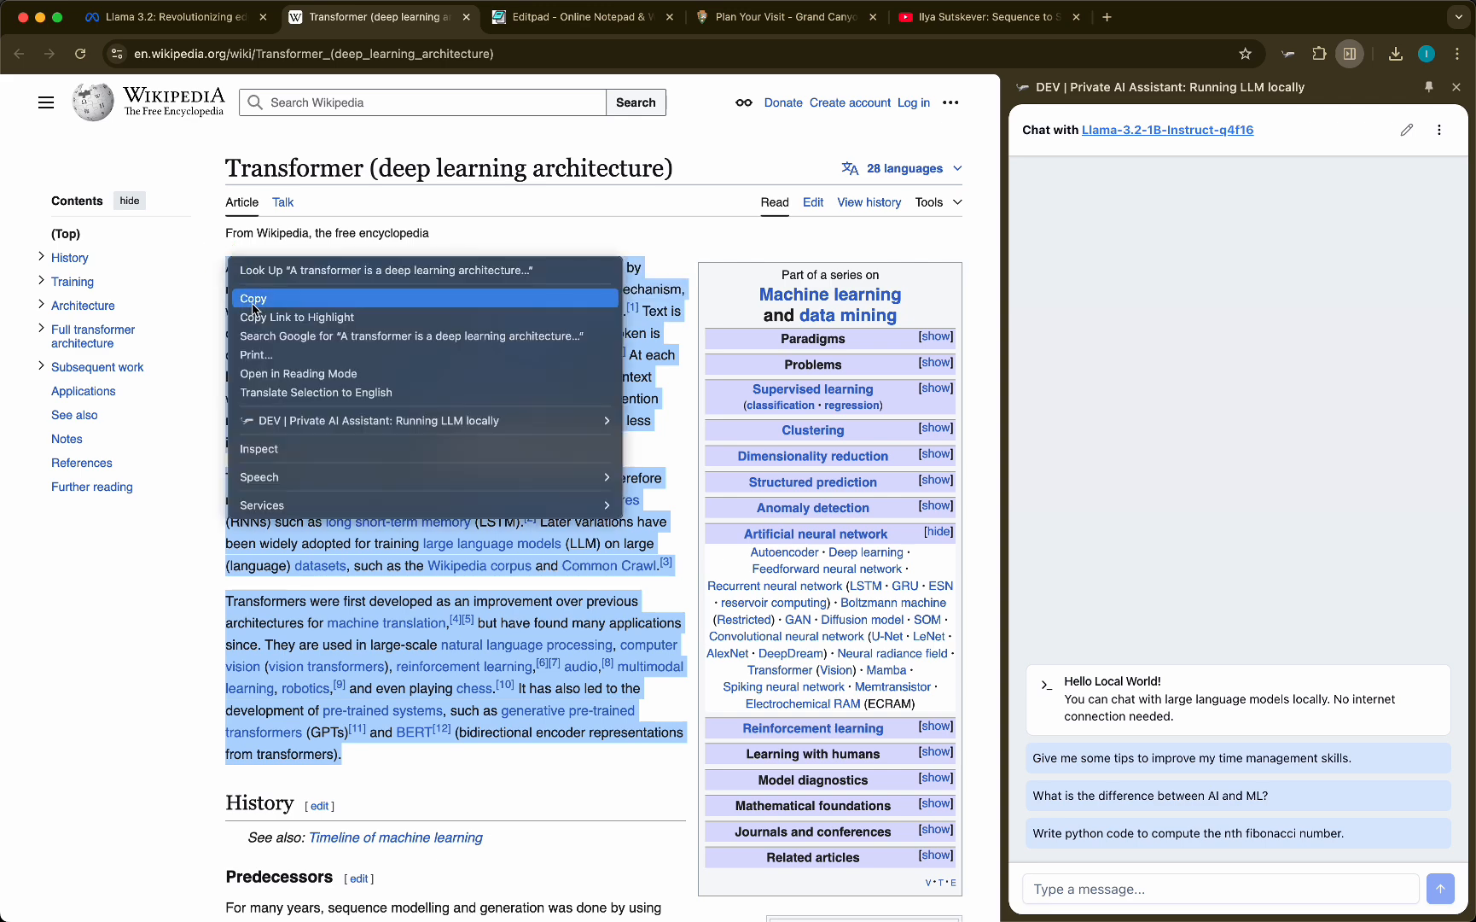
{"action": "left_click", "coordinate": [580, 15]}
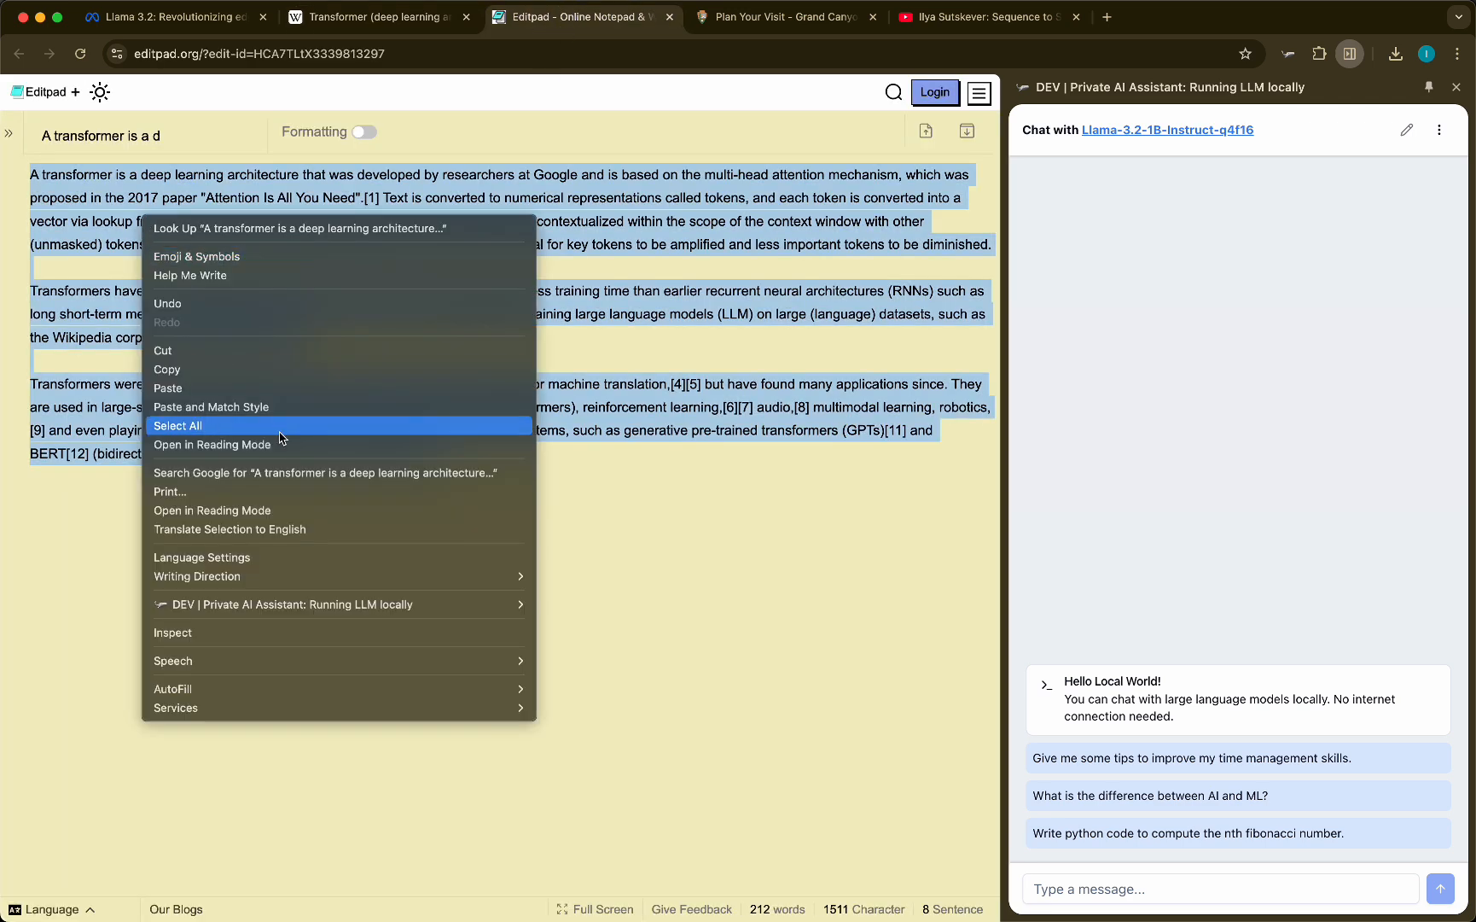
{"action": "mouse_move", "coordinate": [307, 604]}
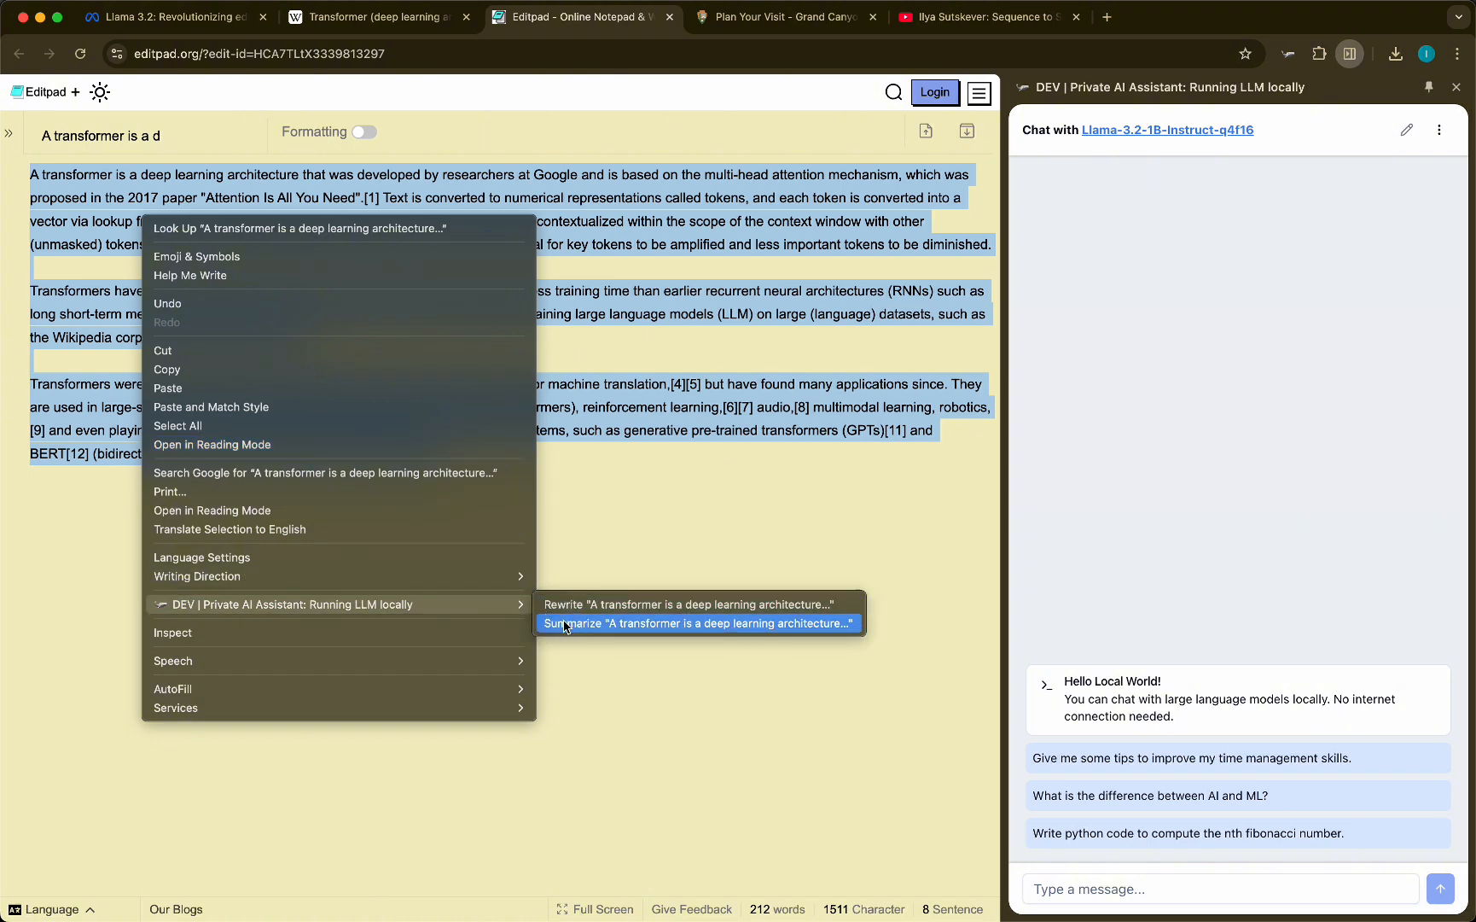
{"action": "left_click", "coordinate": [696, 623]}
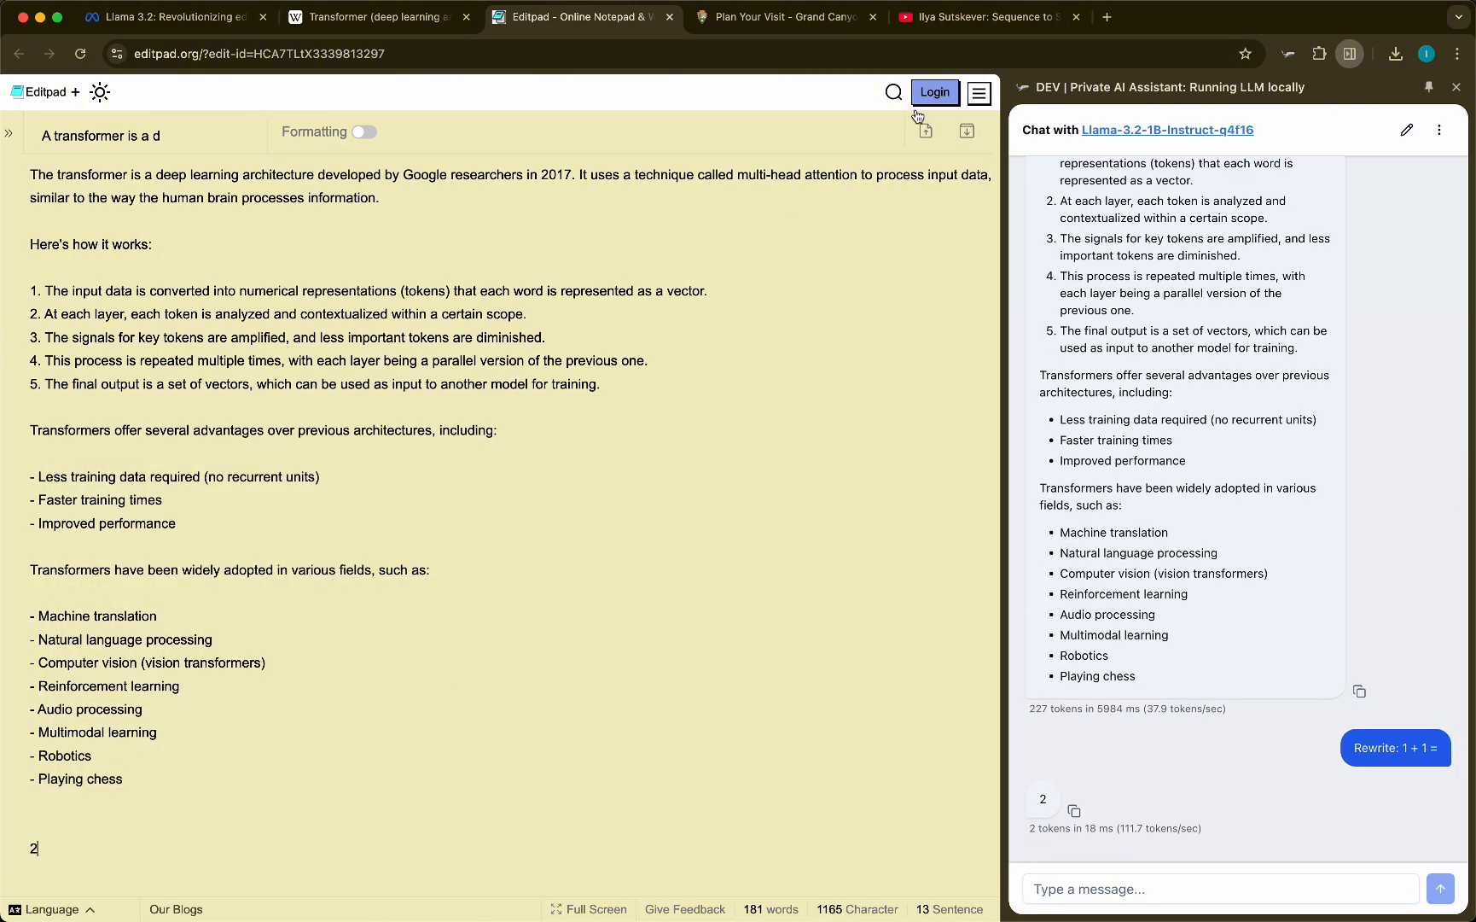
Step: Copy the Grand Canyon viewpoint photo into the panel and send a 'Describe' request for it
{"action": "left_click", "coordinate": [782, 16]}
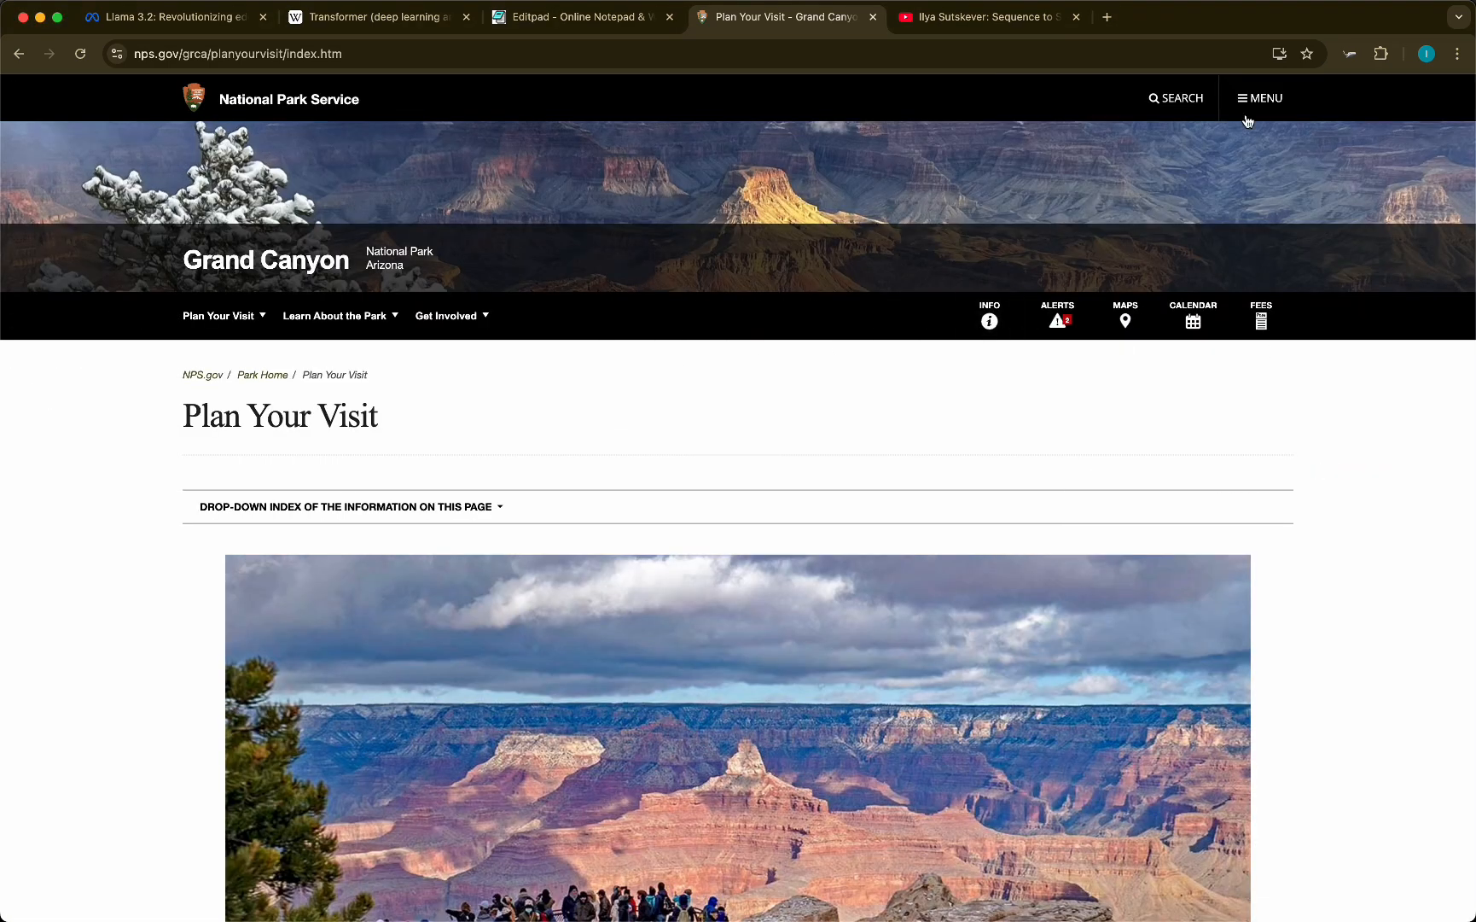
{"action": "left_click", "coordinate": [1379, 53]}
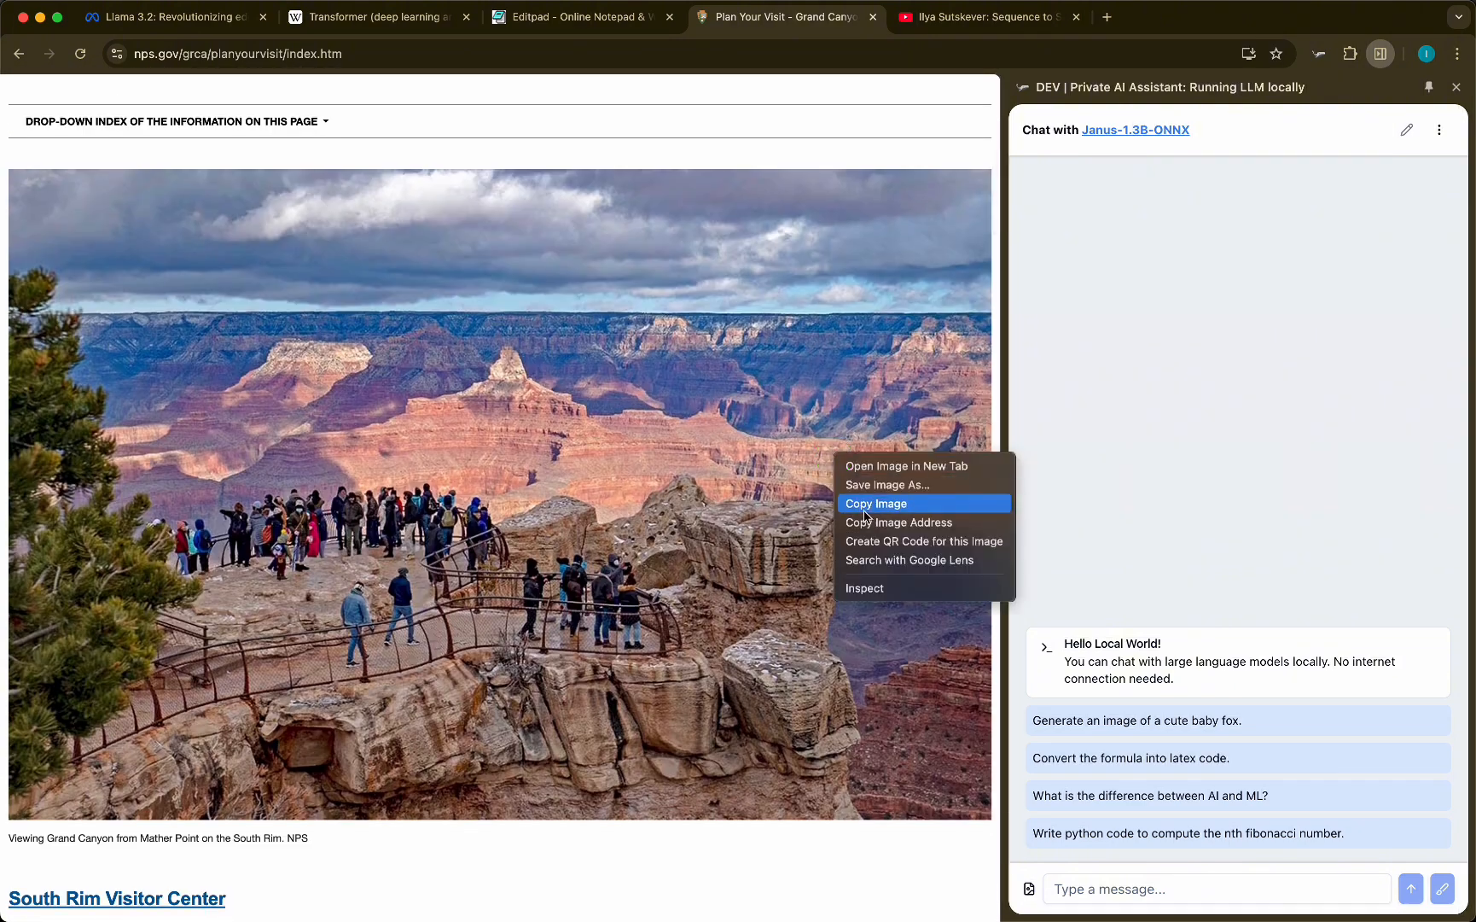
{"action": "left_click", "coordinate": [875, 504]}
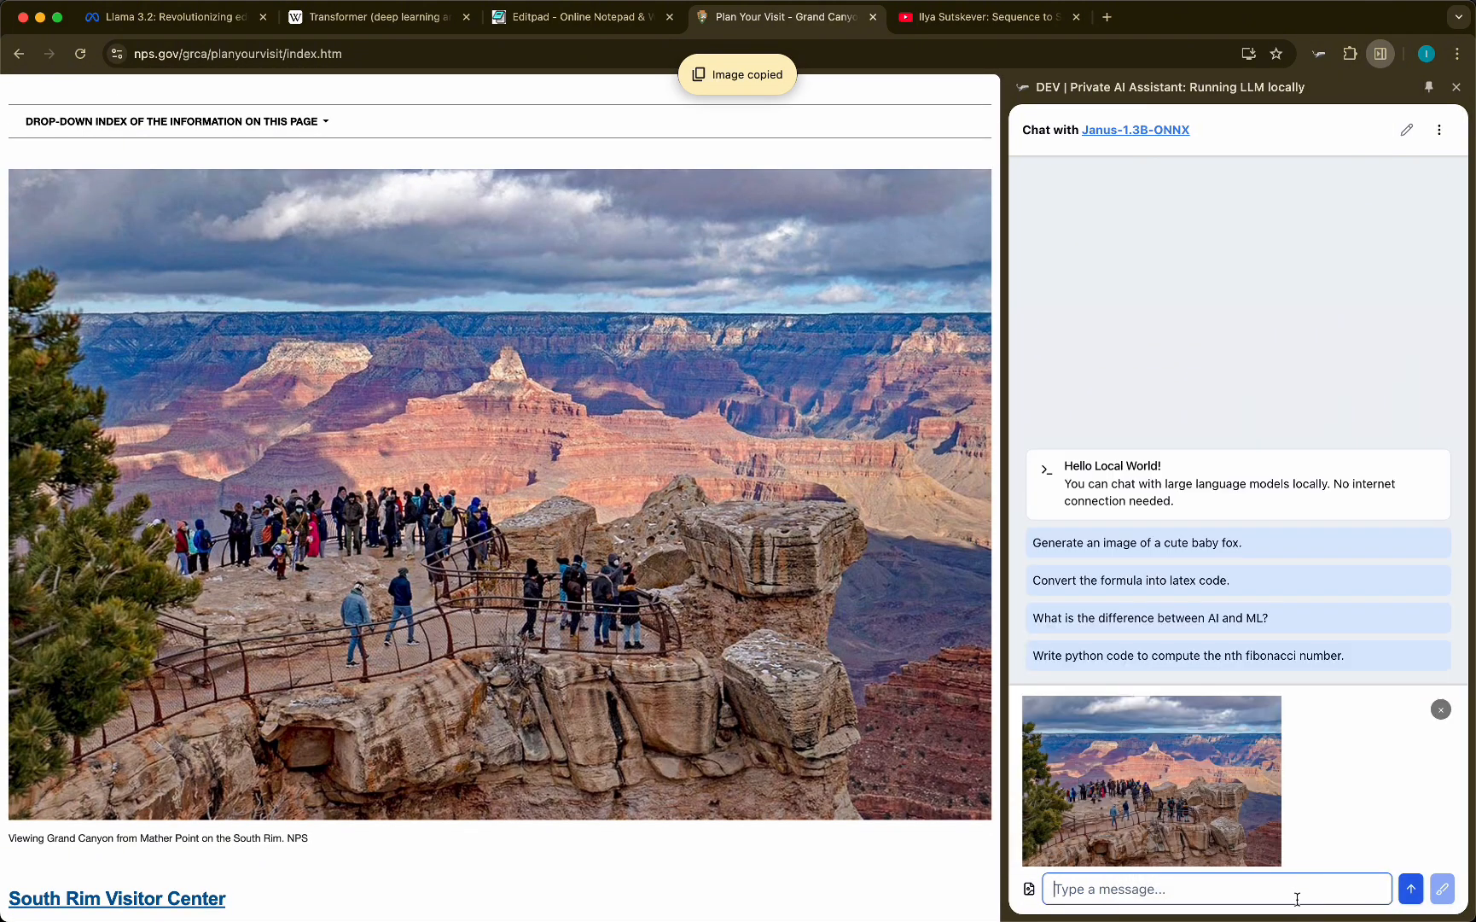
{"action": "type", "text": "Describe"}
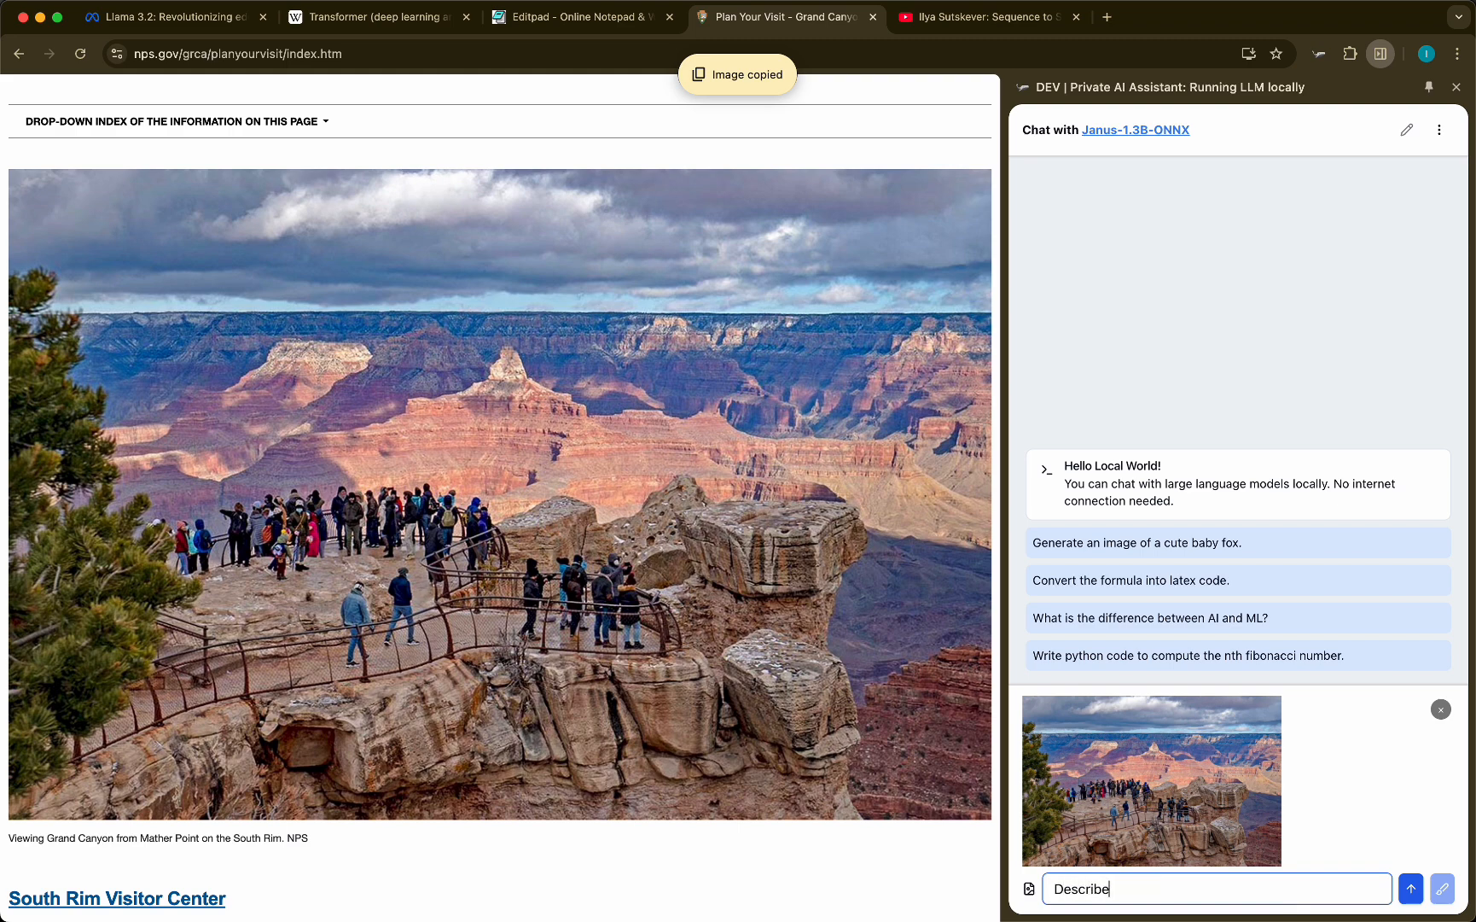
{"action": "left_click", "coordinate": [1410, 887]}
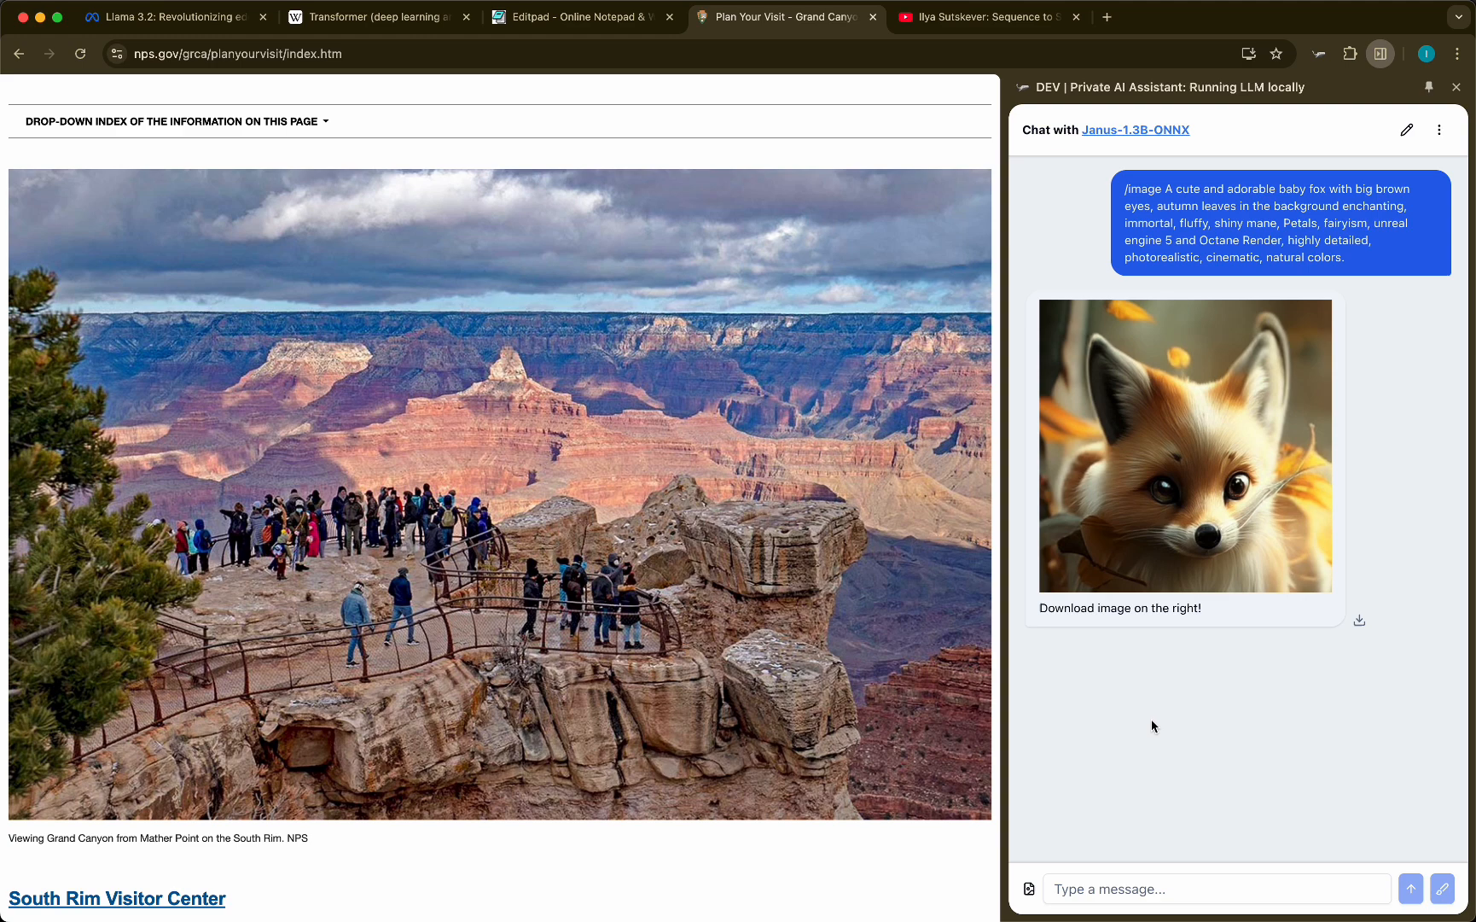
{"action": "mouse_move", "coordinate": [1361, 621]}
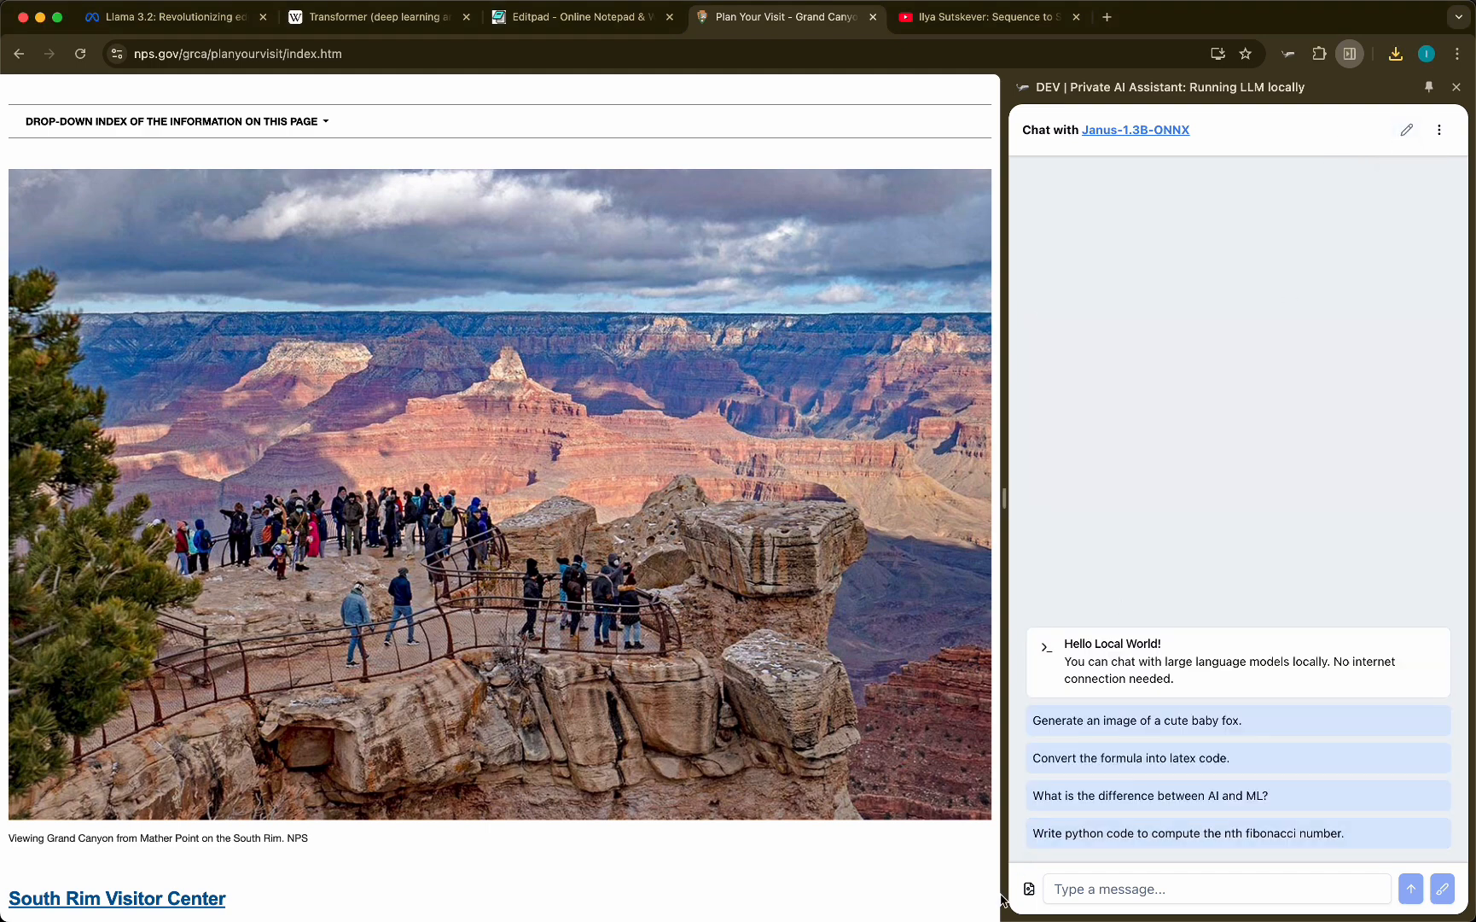
Step: Attach the Turing Award versus Nobel Prize meme image and request its description
{"action": "left_click", "coordinate": [1031, 887]}
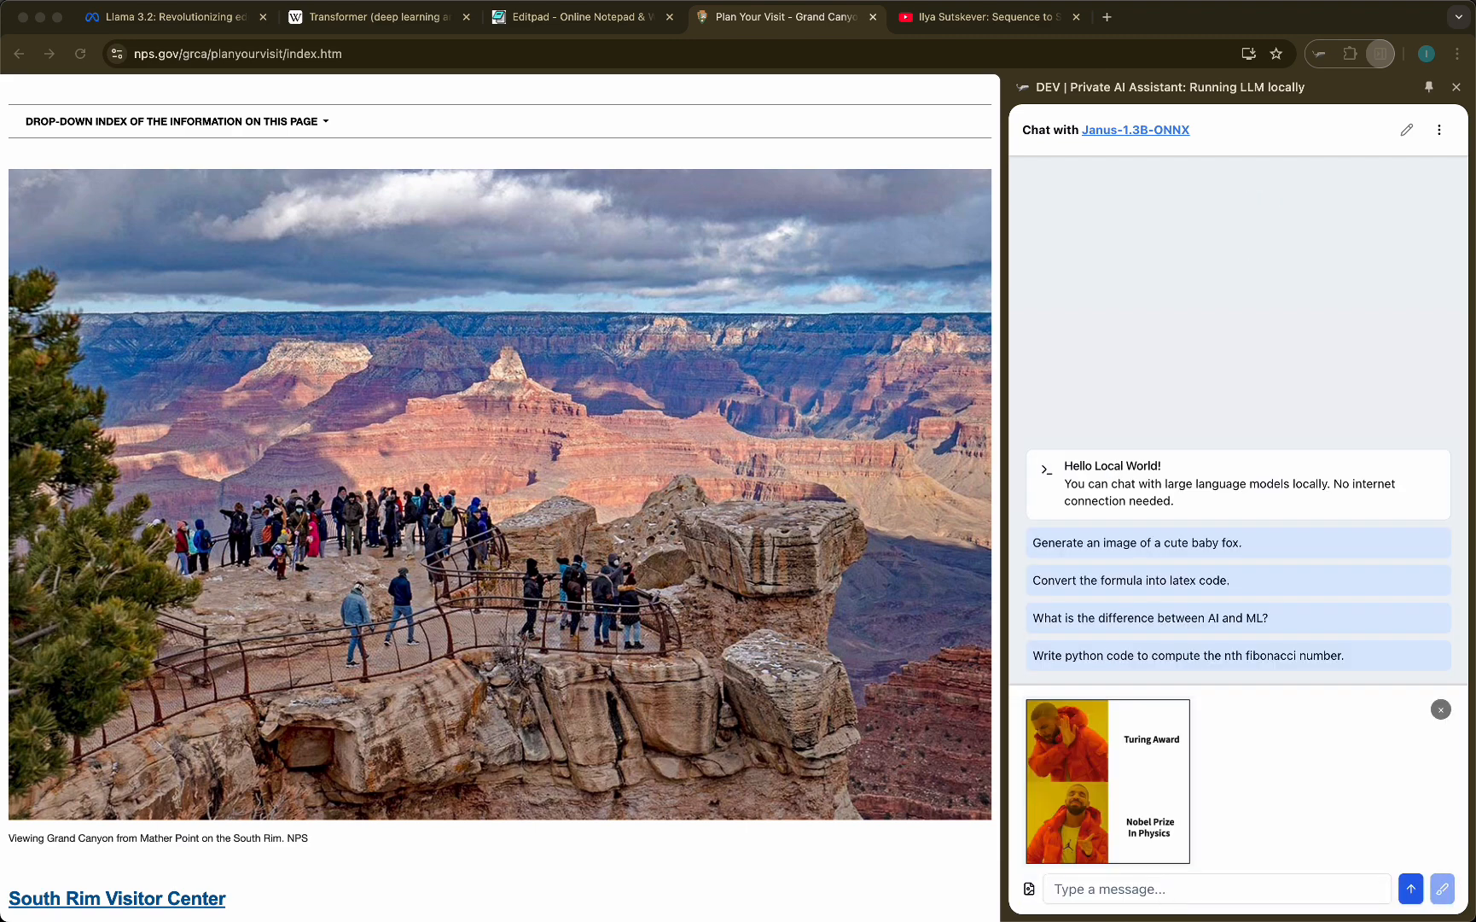
{"action": "left_click", "coordinate": [1410, 888]}
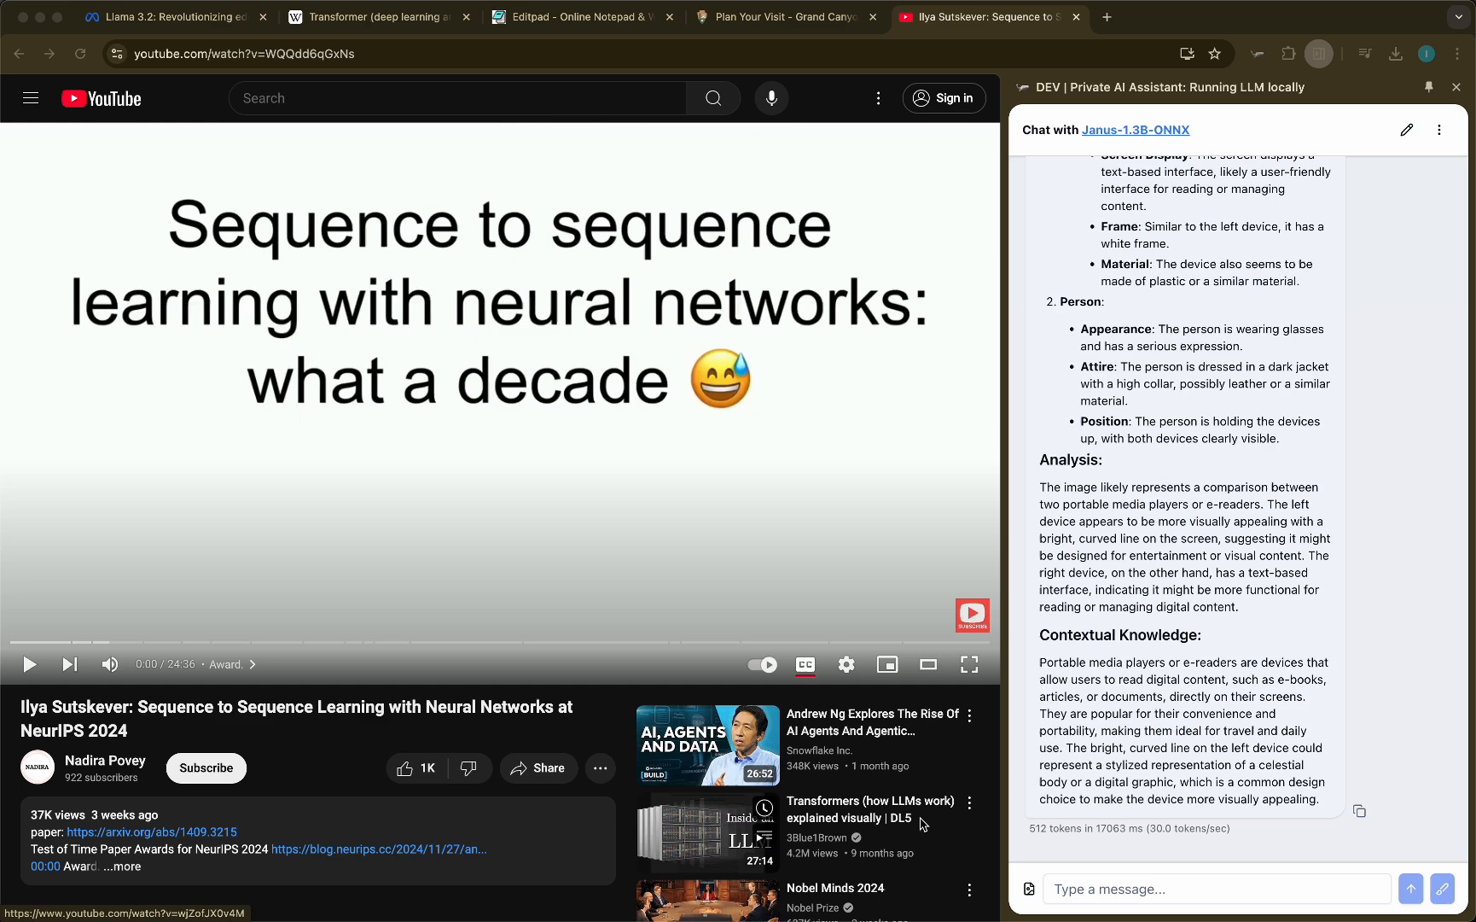
Step: Change the model to whisper-base from the Speech to Text choices
{"action": "left_click", "coordinate": [1441, 130]}
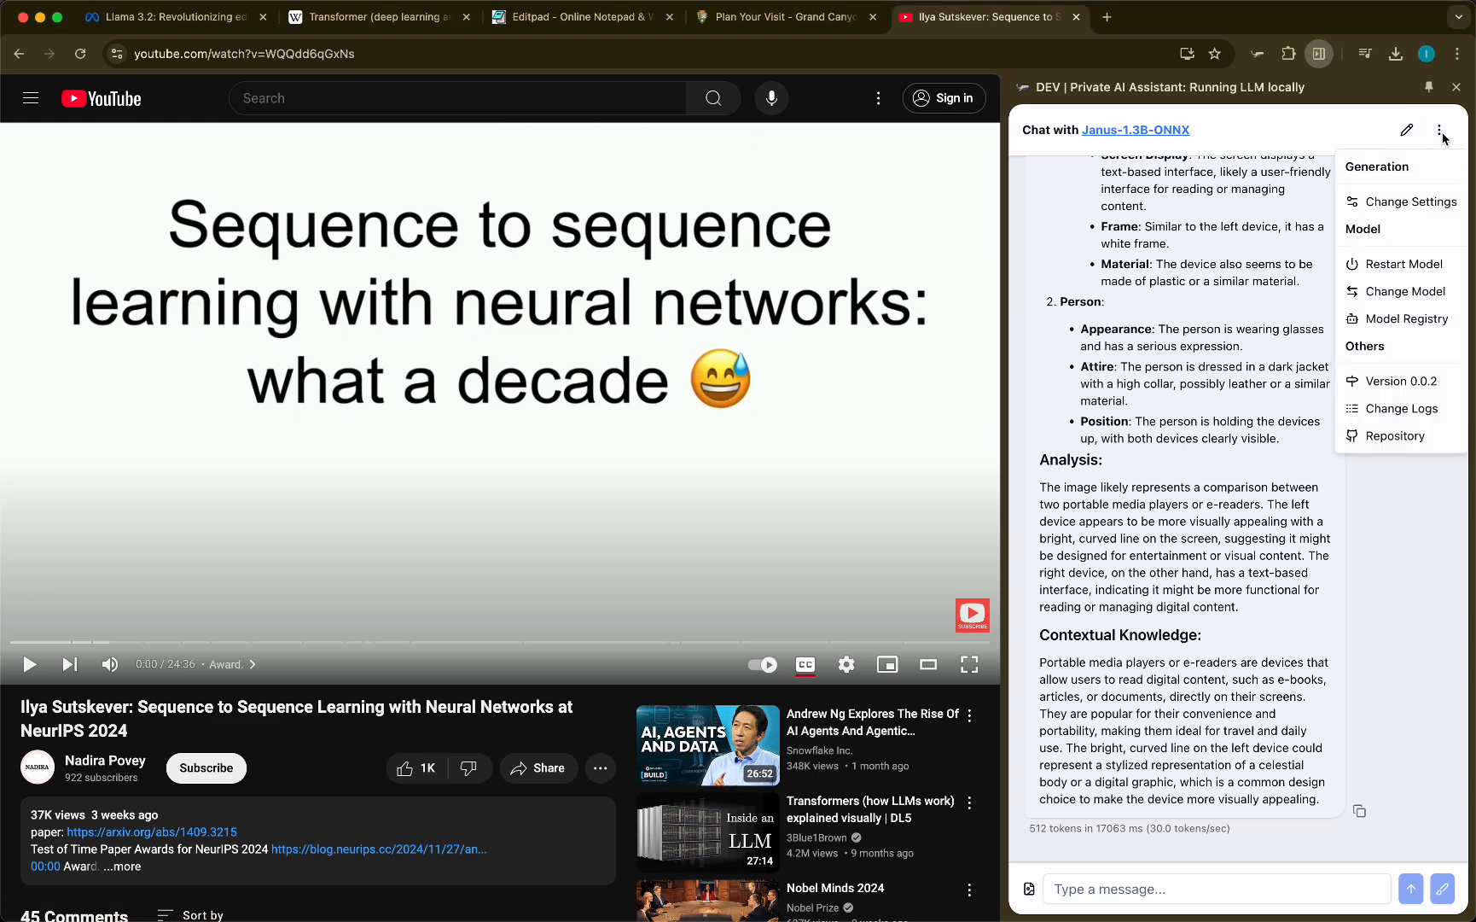
{"action": "left_click", "coordinate": [1403, 291]}
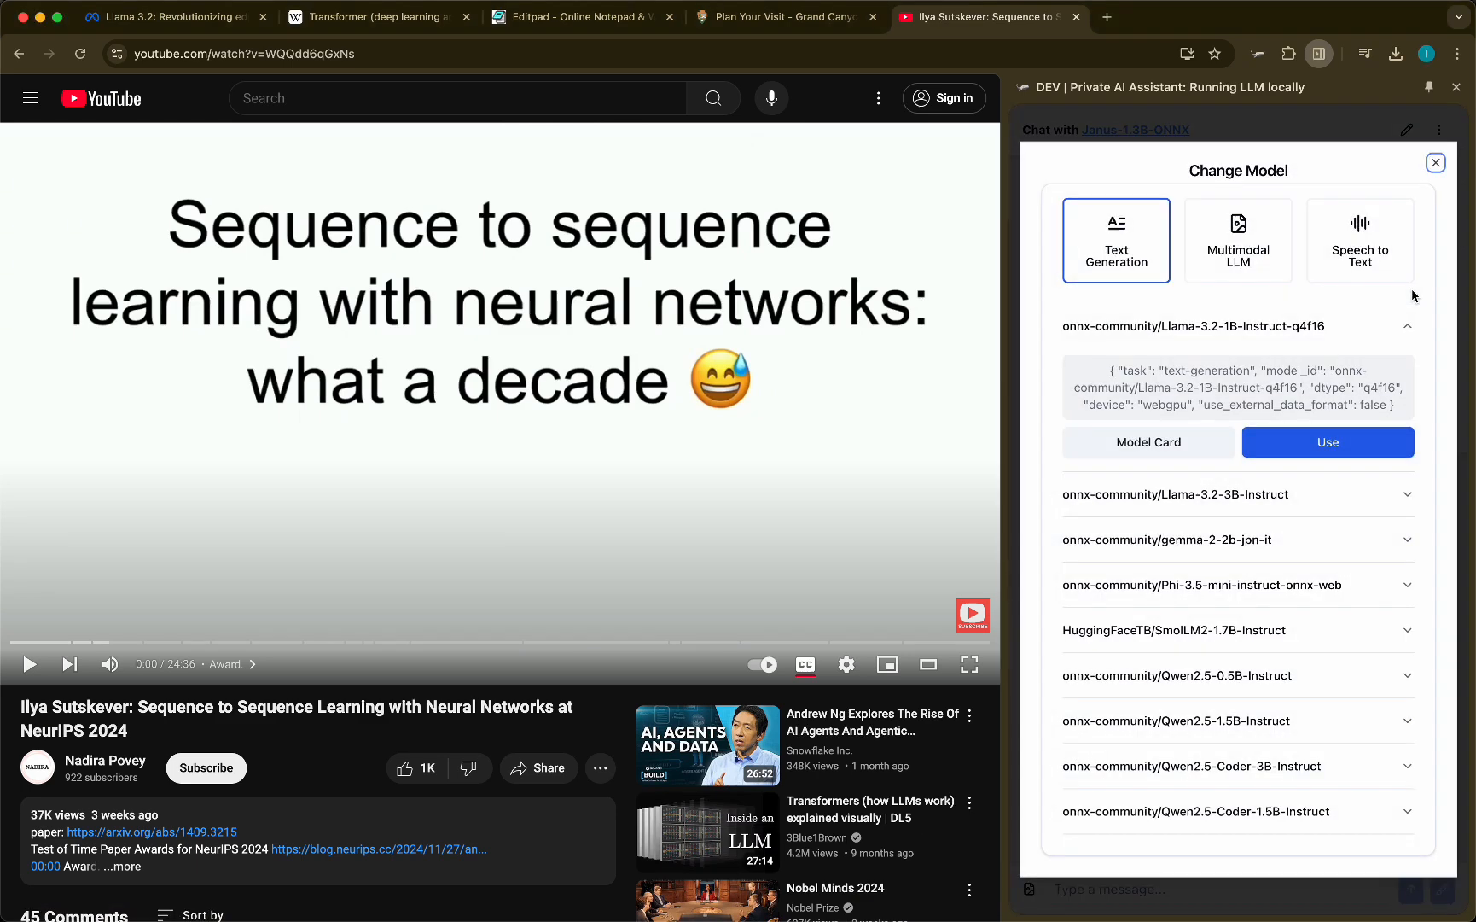
{"action": "left_click", "coordinate": [1360, 239]}
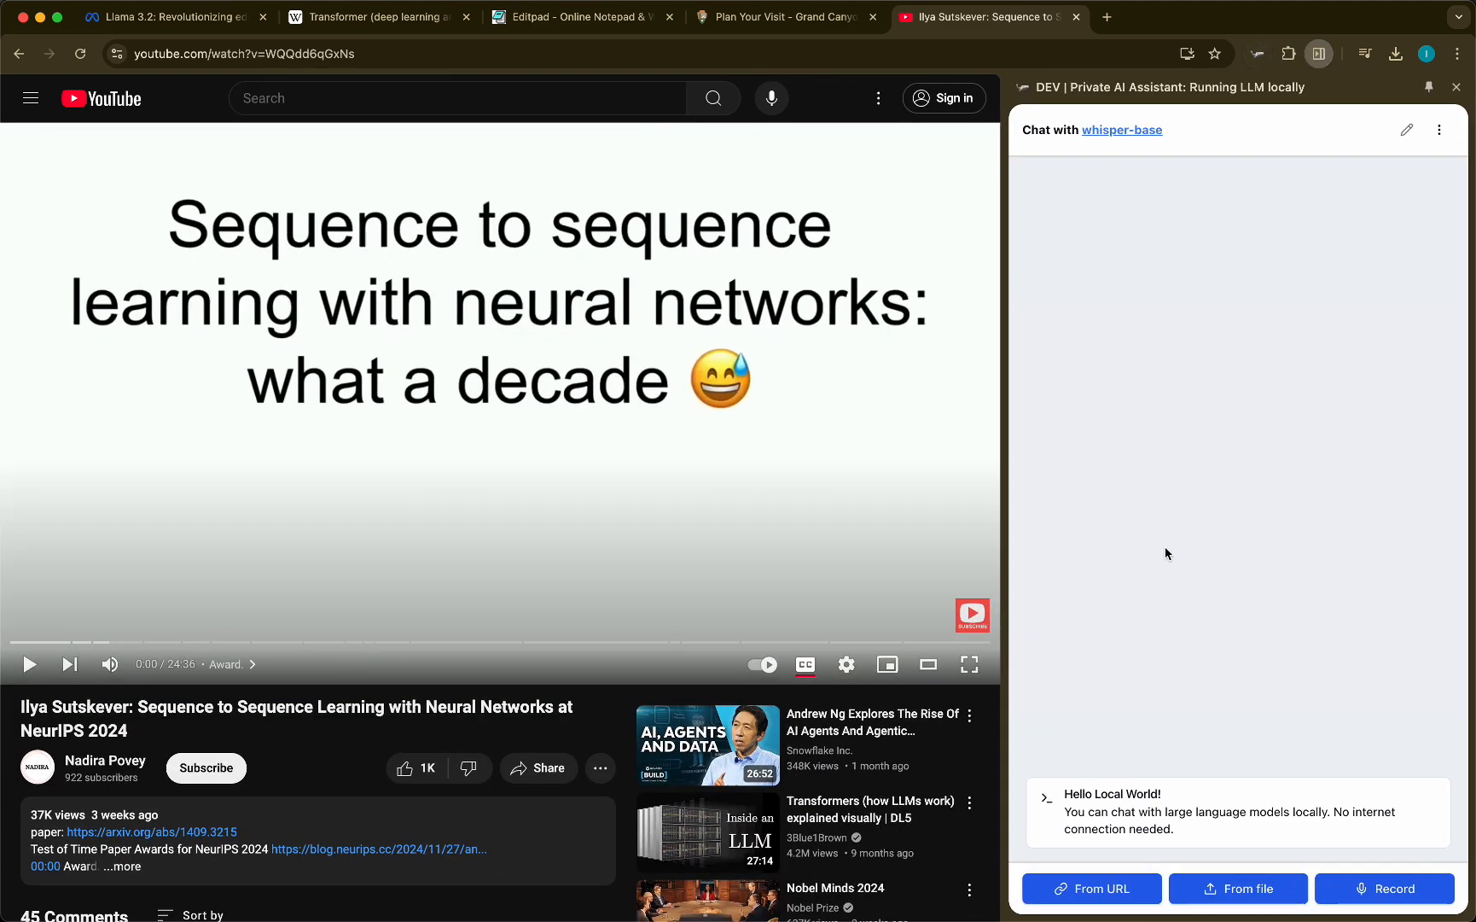
{"action": "mouse_move", "coordinate": [1191, 894]}
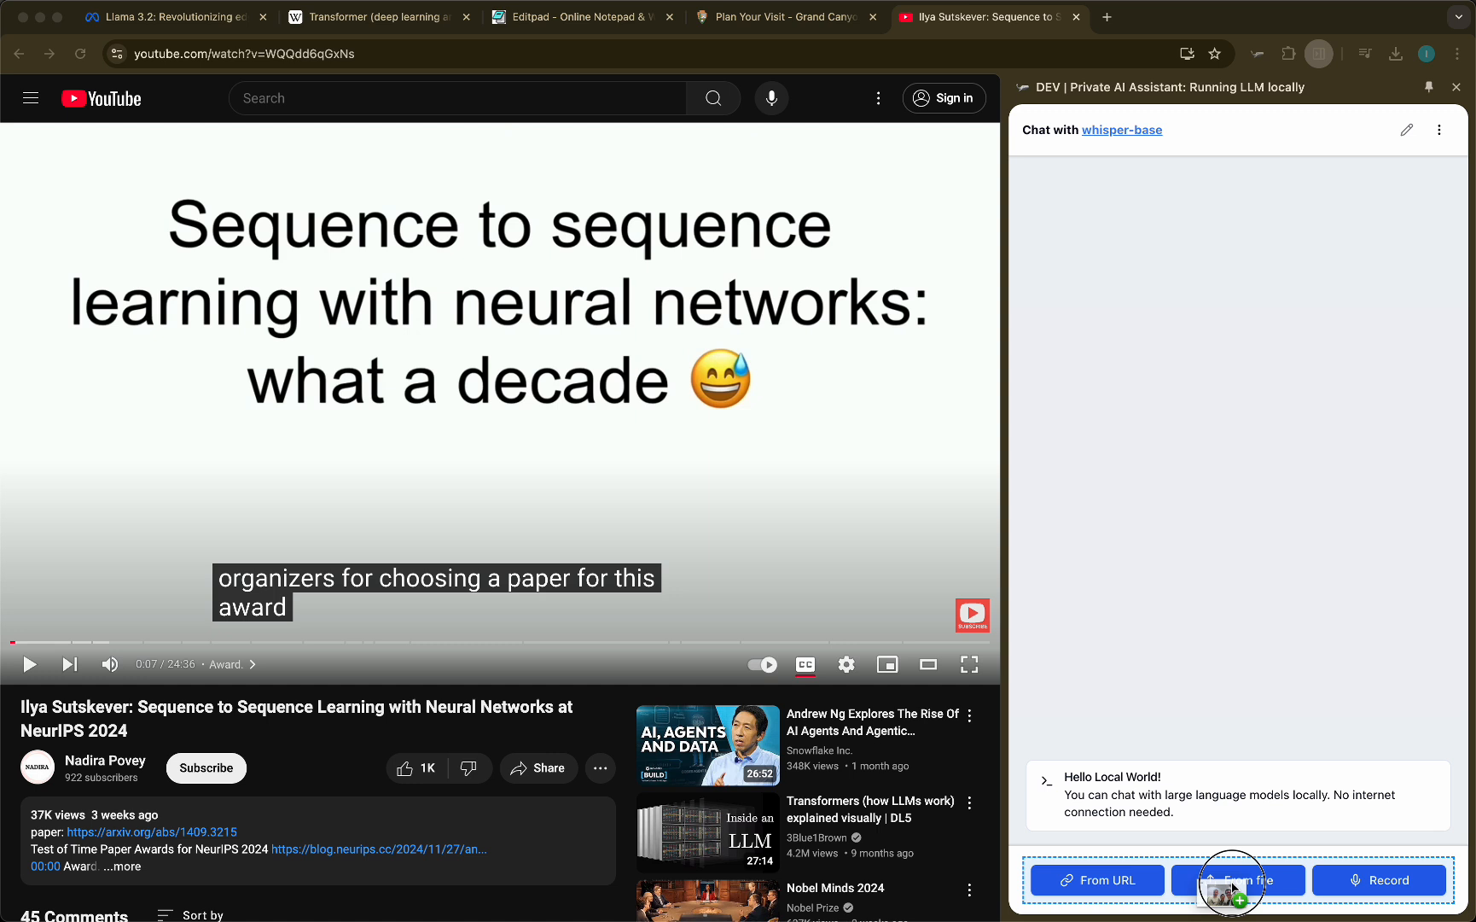
Step: Load the dropped award-speech audio file and transcribe it into timestamped segments
{"action": "left_click", "coordinate": [1239, 879]}
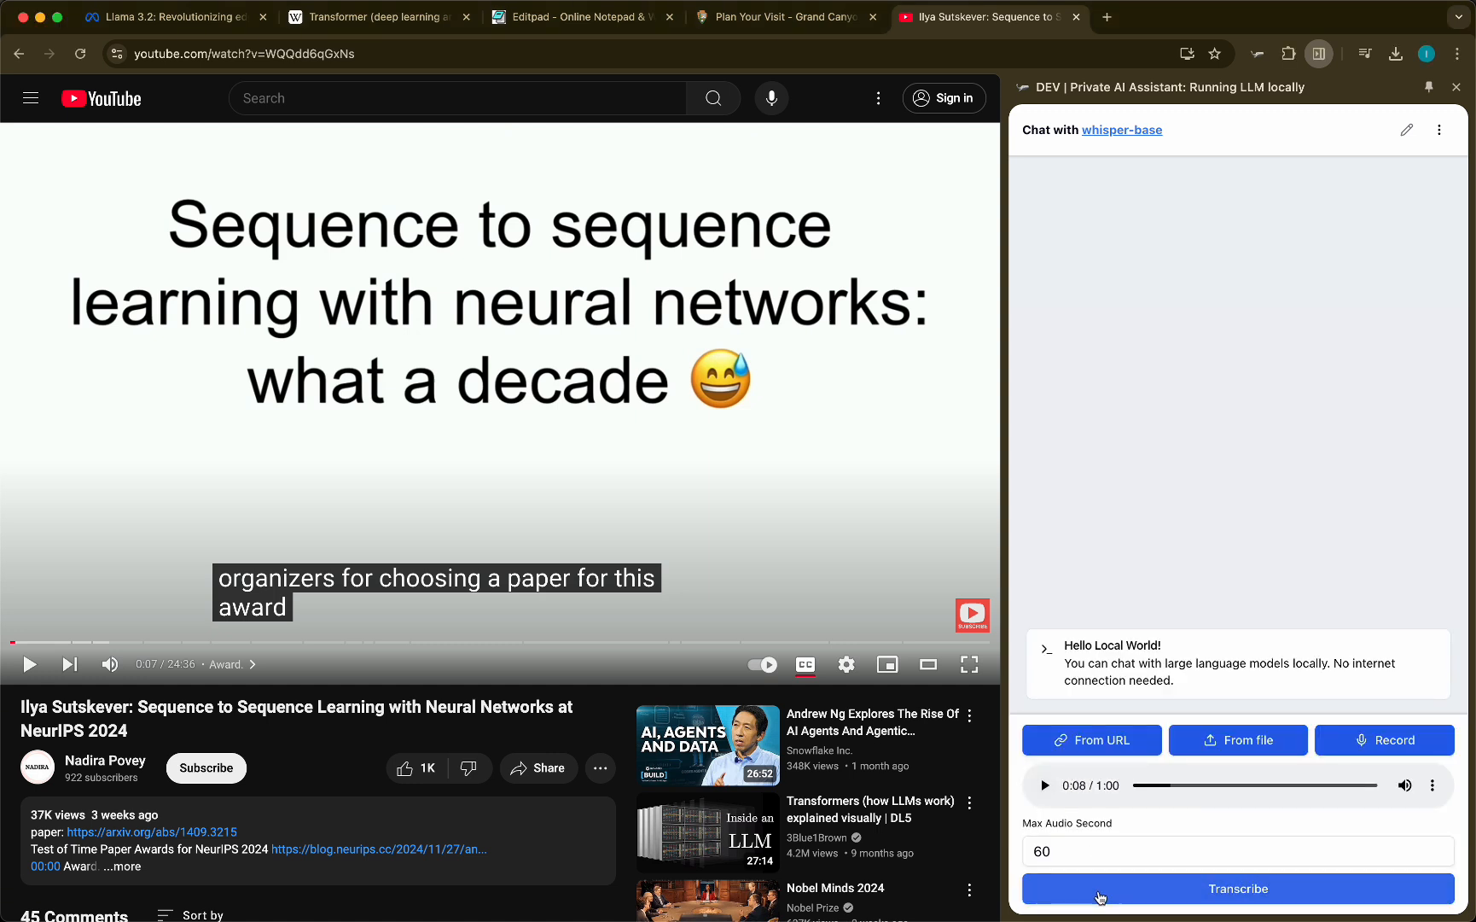
{"action": "left_click", "coordinate": [1240, 887]}
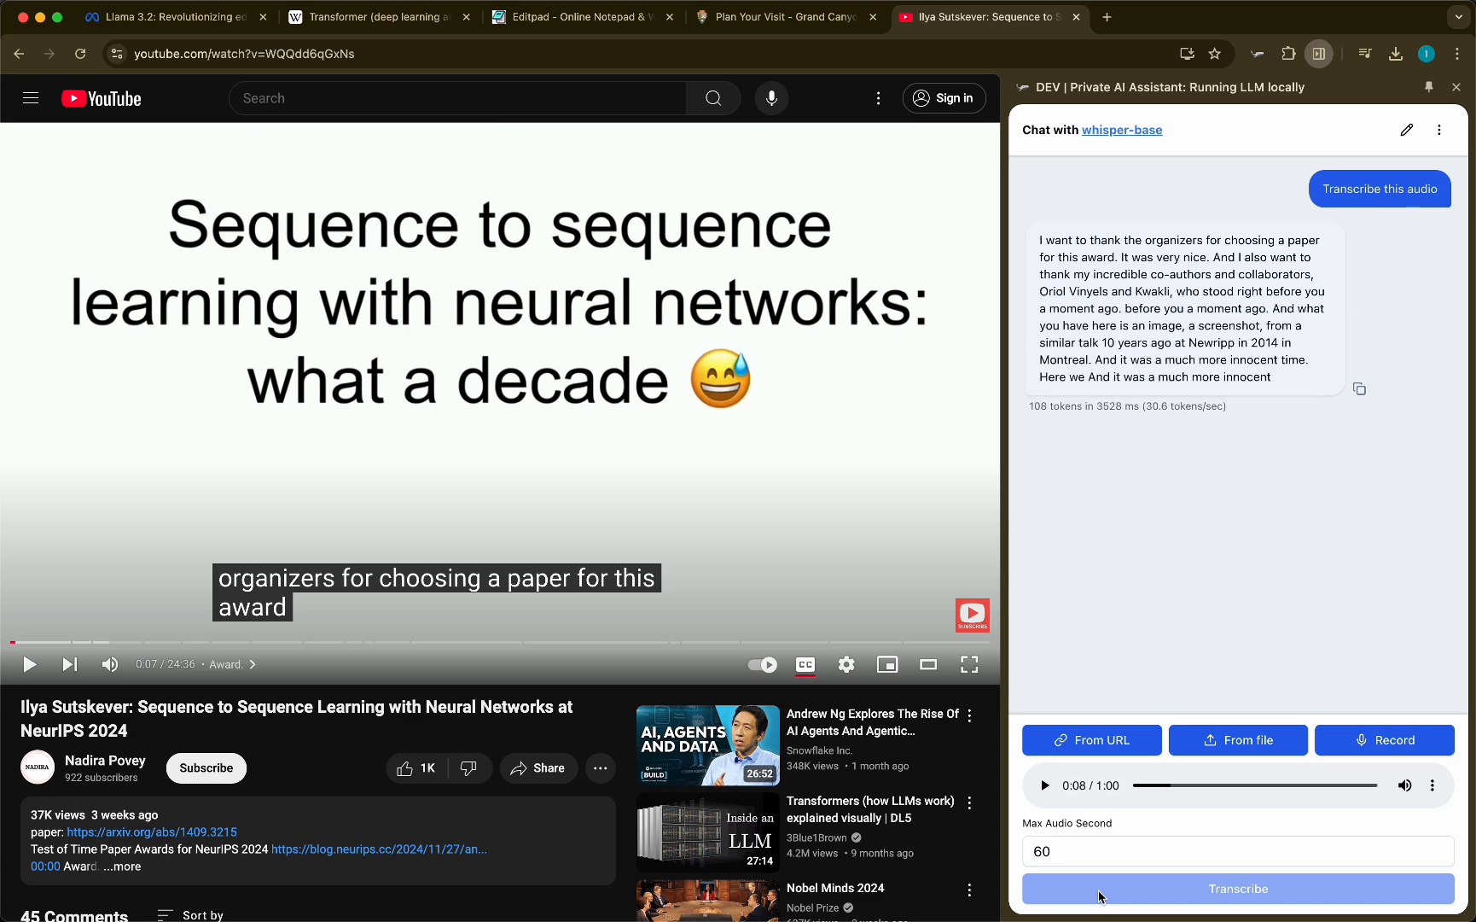
{"action": "left_click", "coordinate": [1239, 887]}
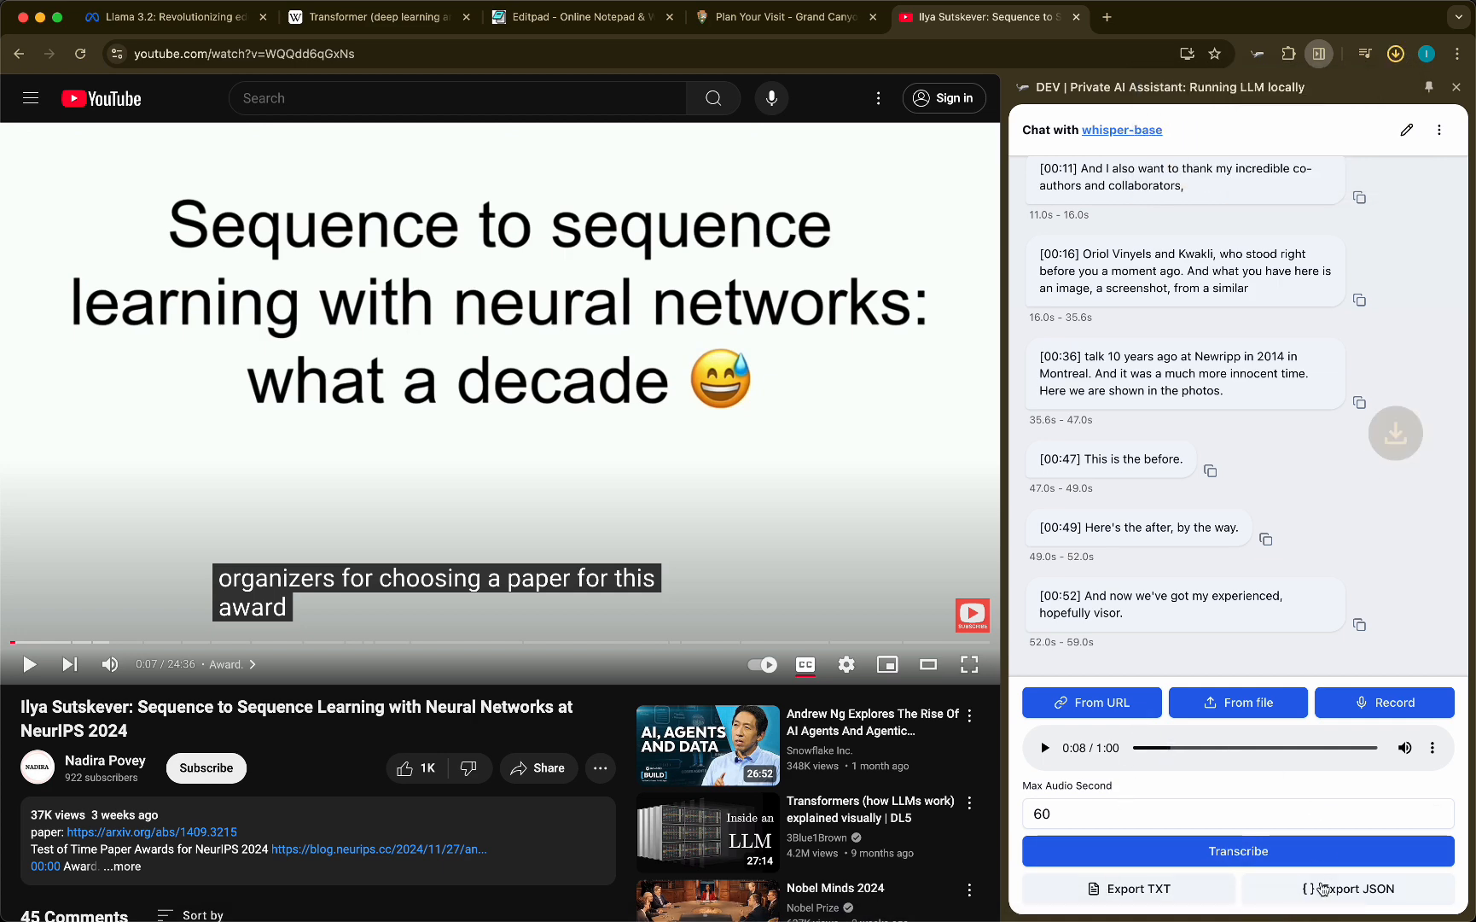
Step: Transcribe the ted_60_16k sample audio from its URL, then bring up microphone recording
{"action": "left_click", "coordinate": [1093, 701]}
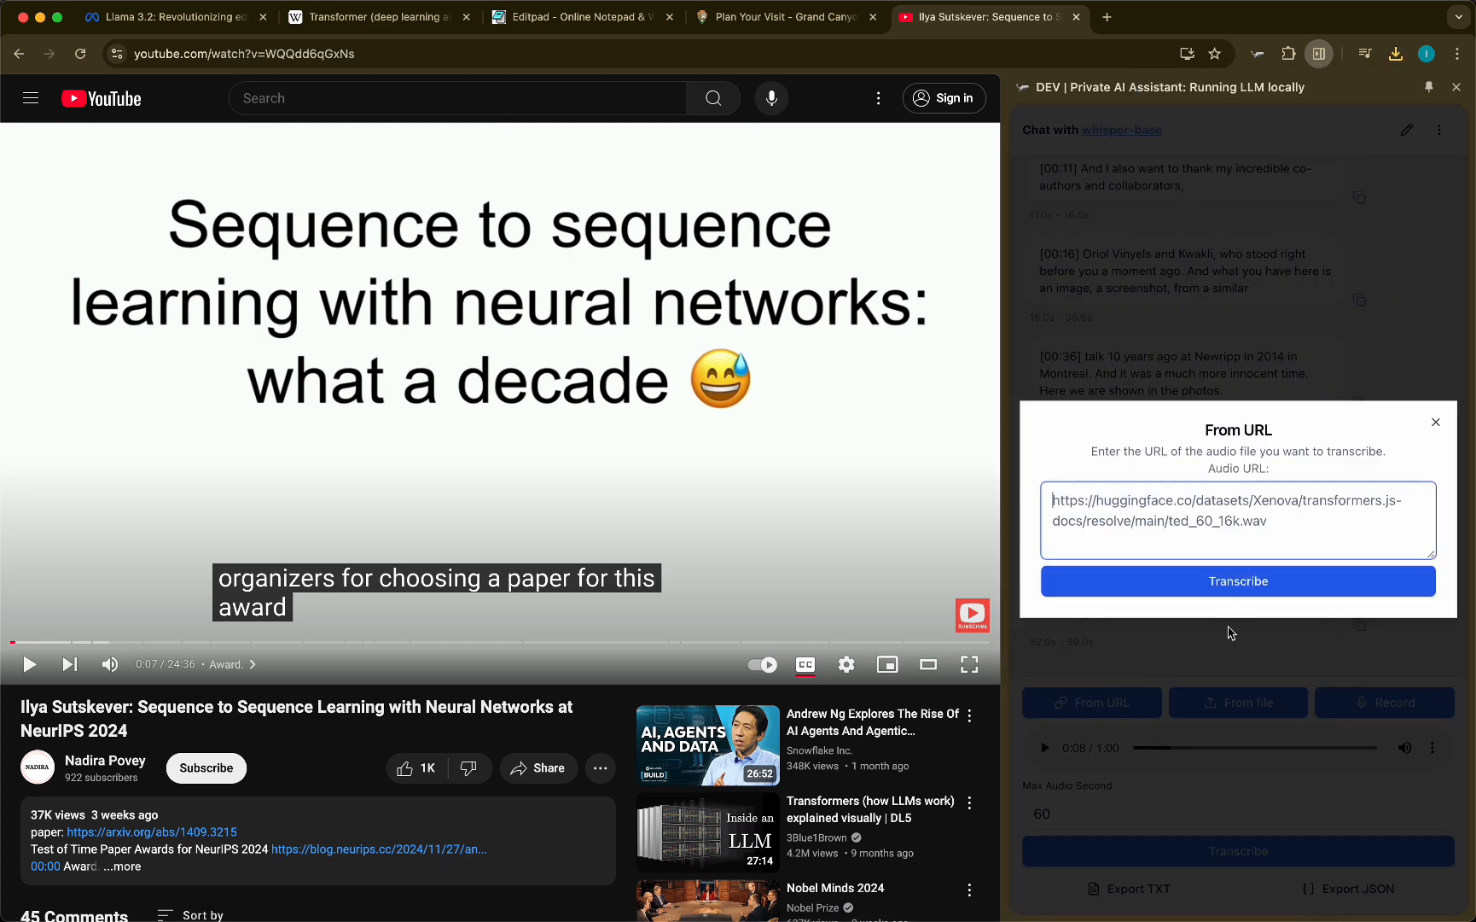
{"action": "left_click", "coordinate": [1435, 421]}
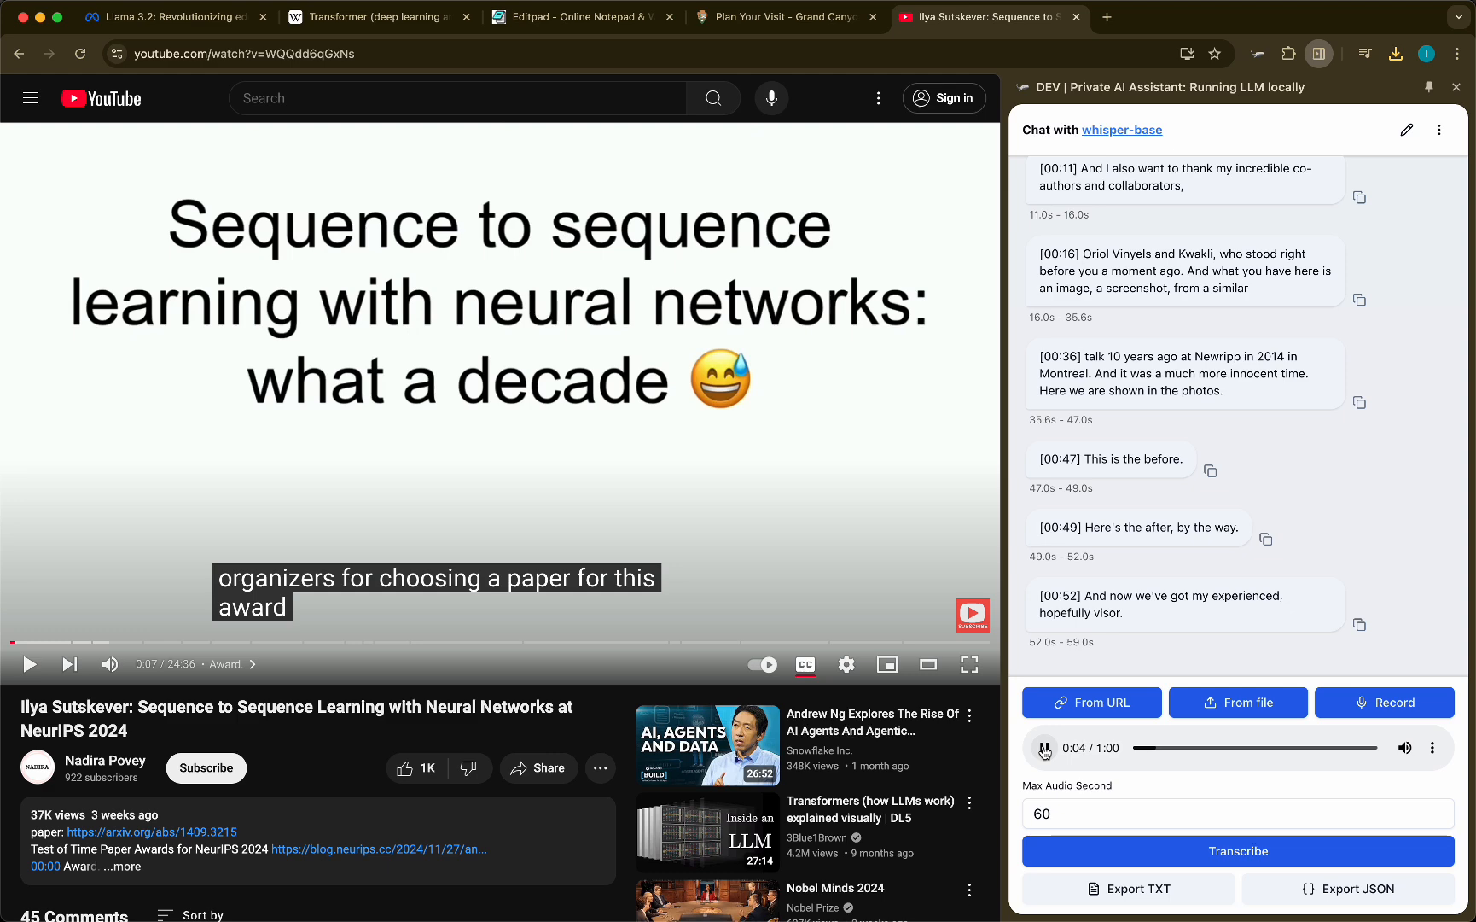
{"action": "left_click", "coordinate": [1238, 850]}
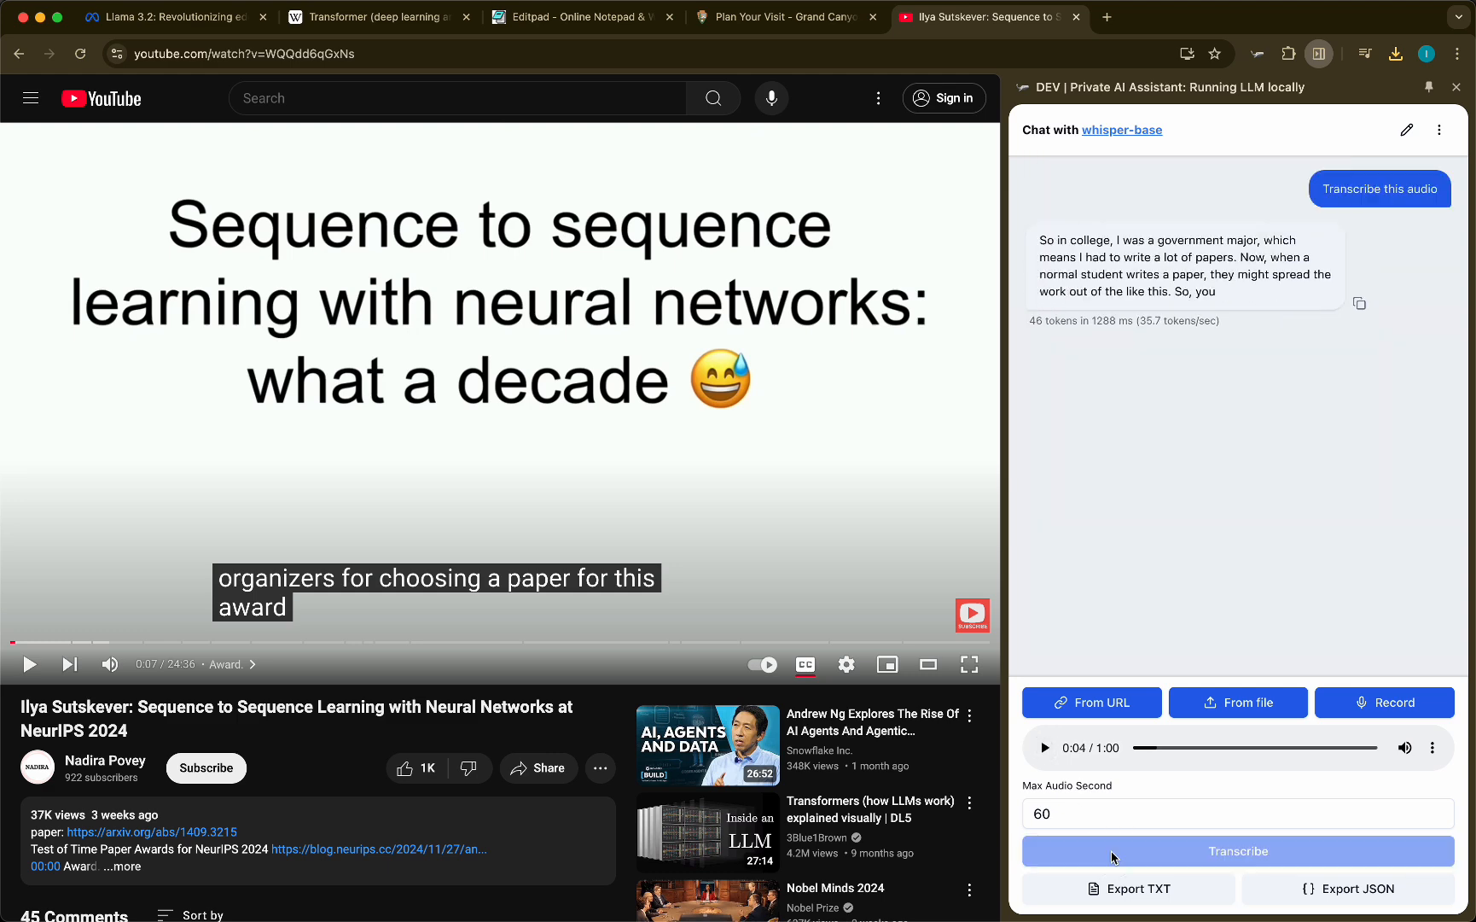
{"action": "left_click", "coordinate": [1238, 850]}
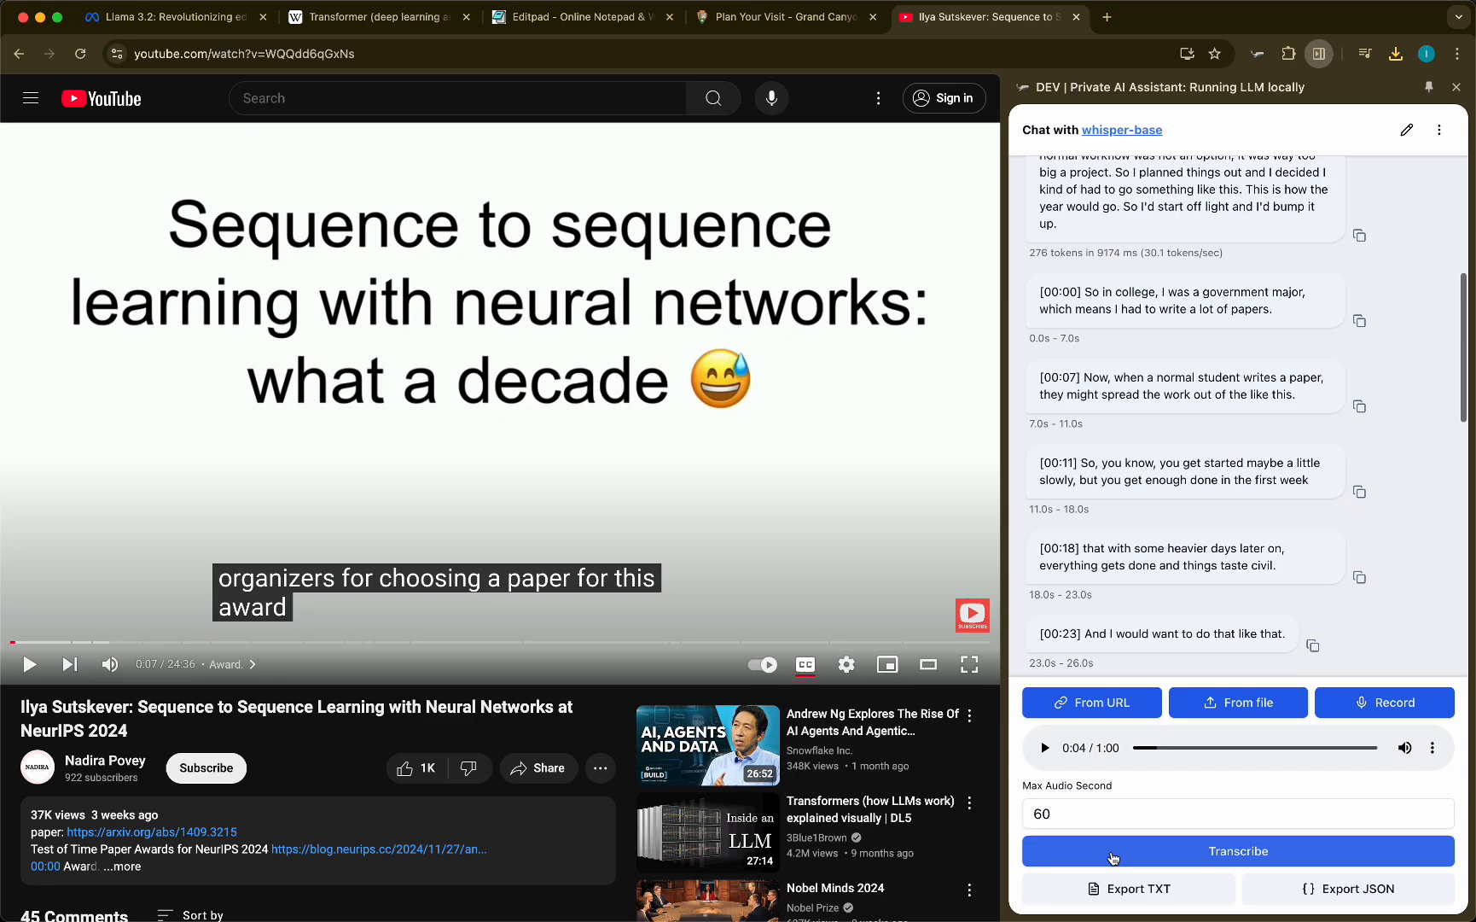
{"action": "left_click", "coordinate": [1384, 701]}
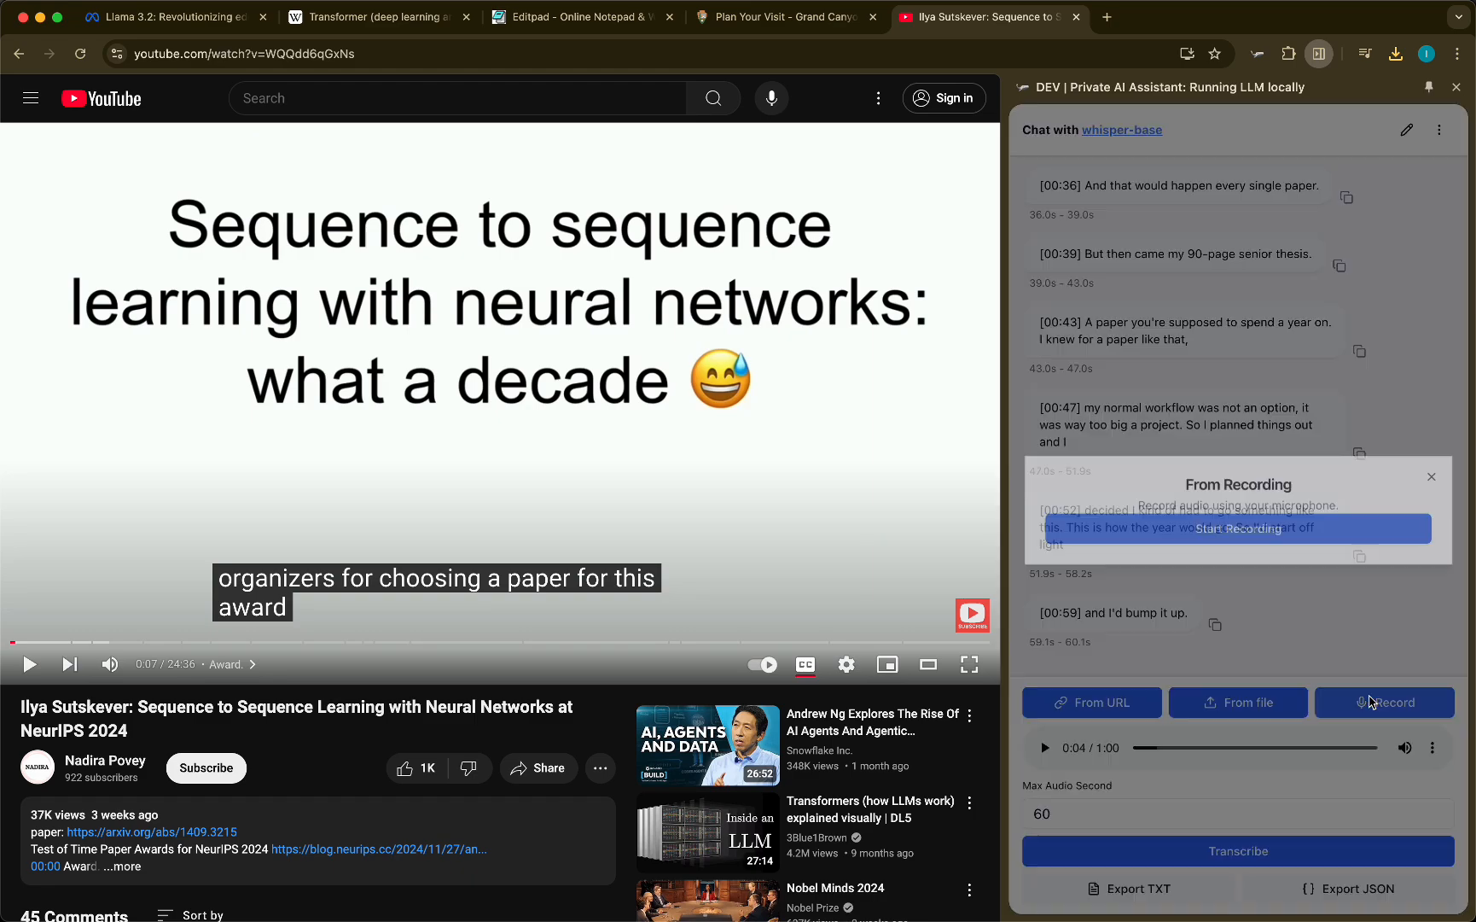